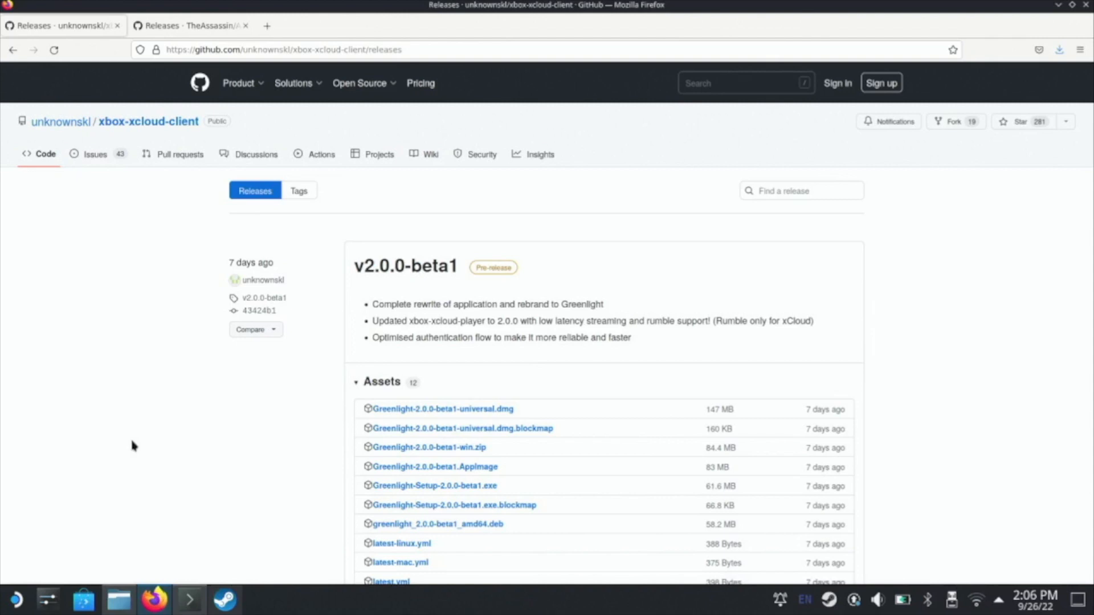
mouse_move(108, 204)
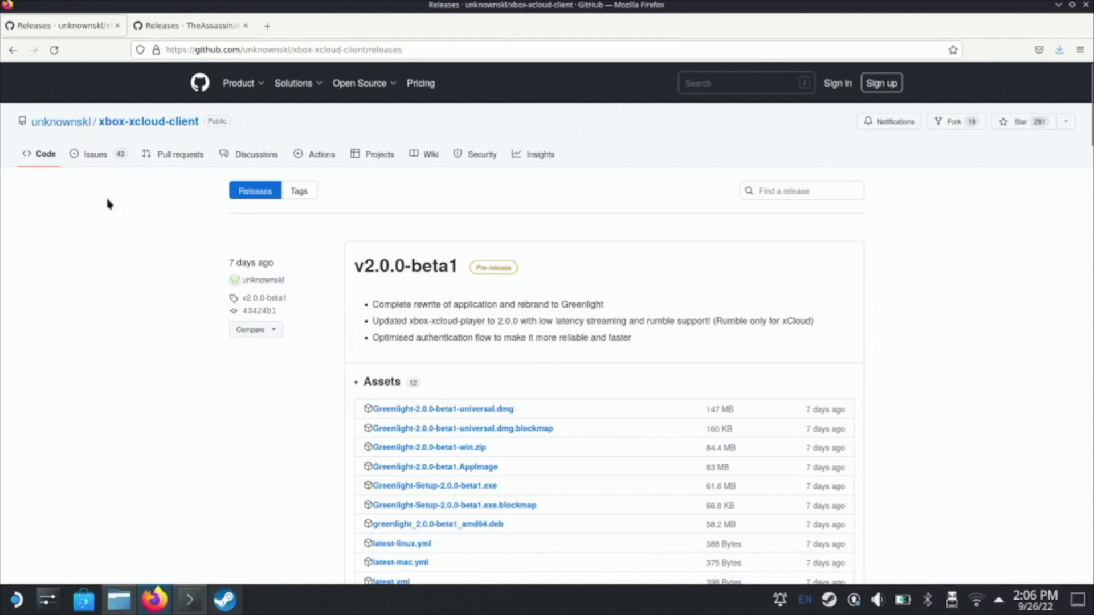
mouse_move(590, 463)
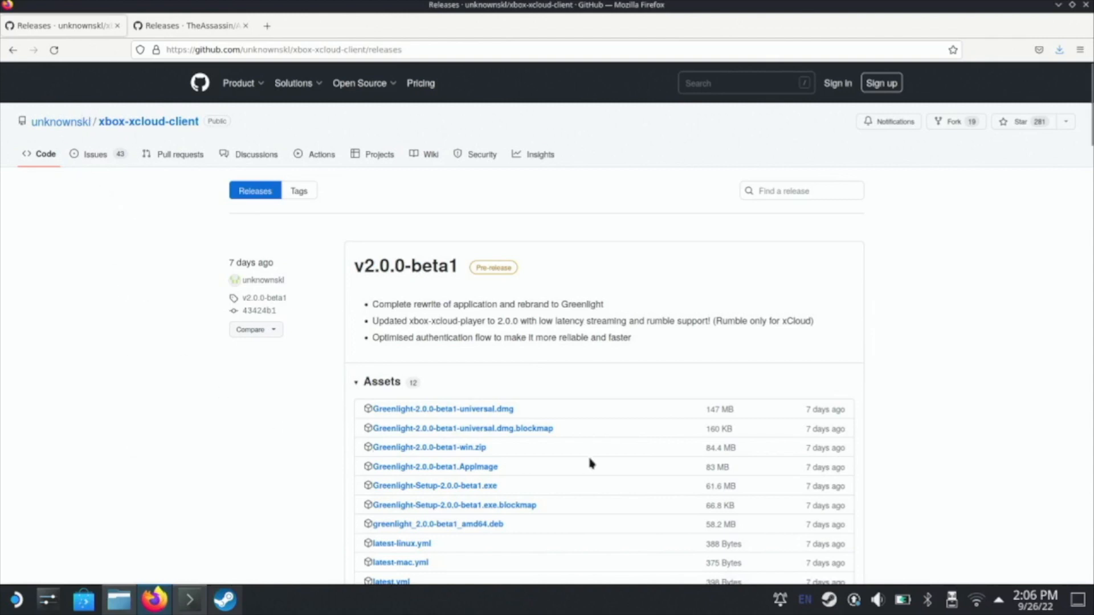
mouse_move(528, 354)
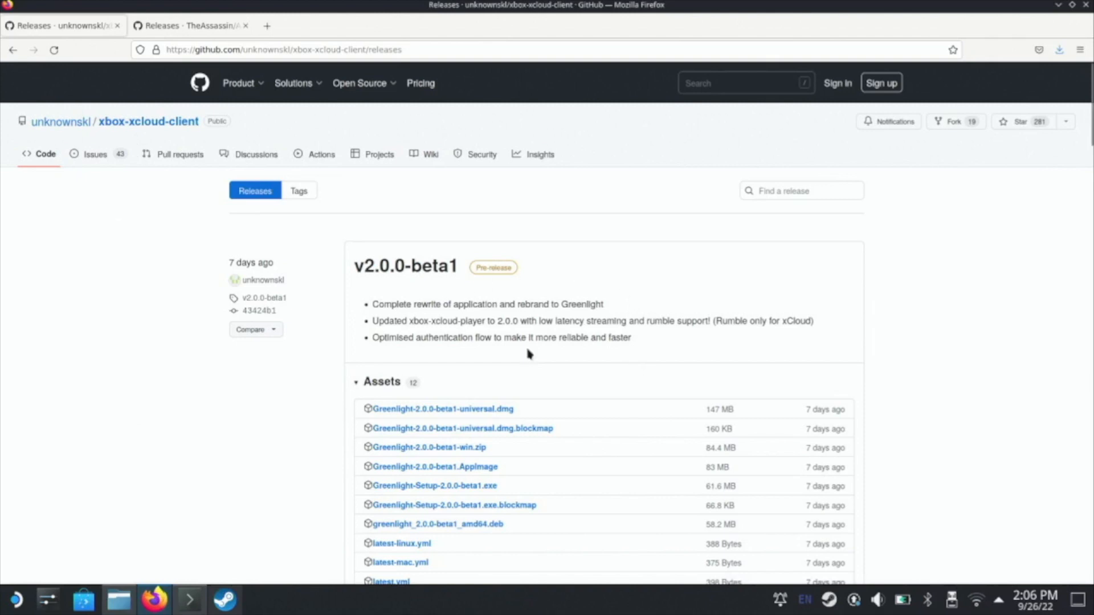
Download the Greenlight-2.0.0-beta1 AppImage, then scroll to the AppImageLauncher v2.2.0 release assets.
click(189, 25)
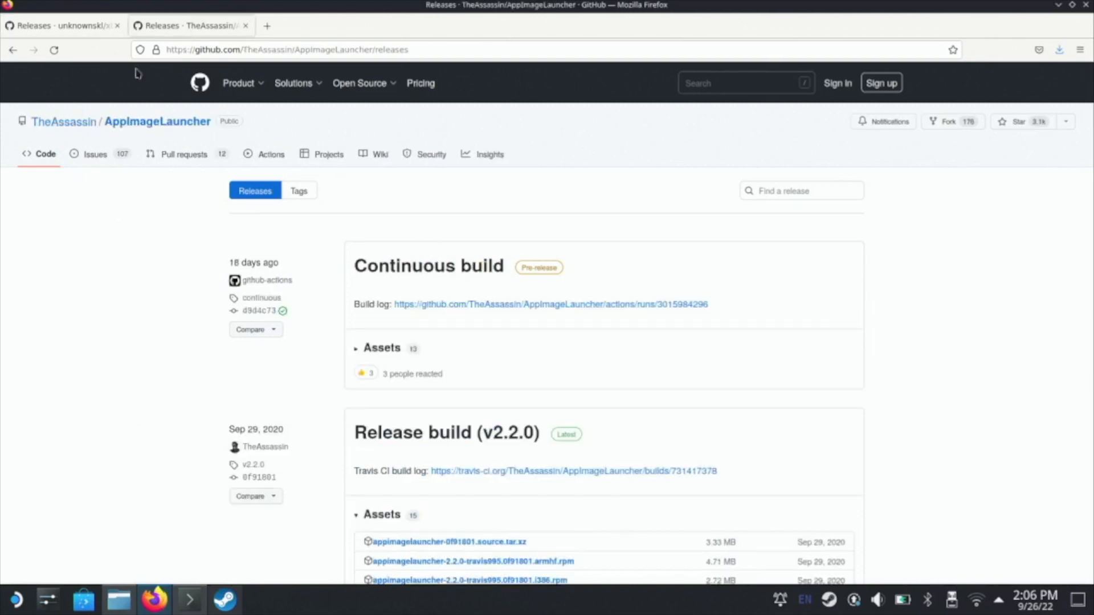
mouse_move(232, 134)
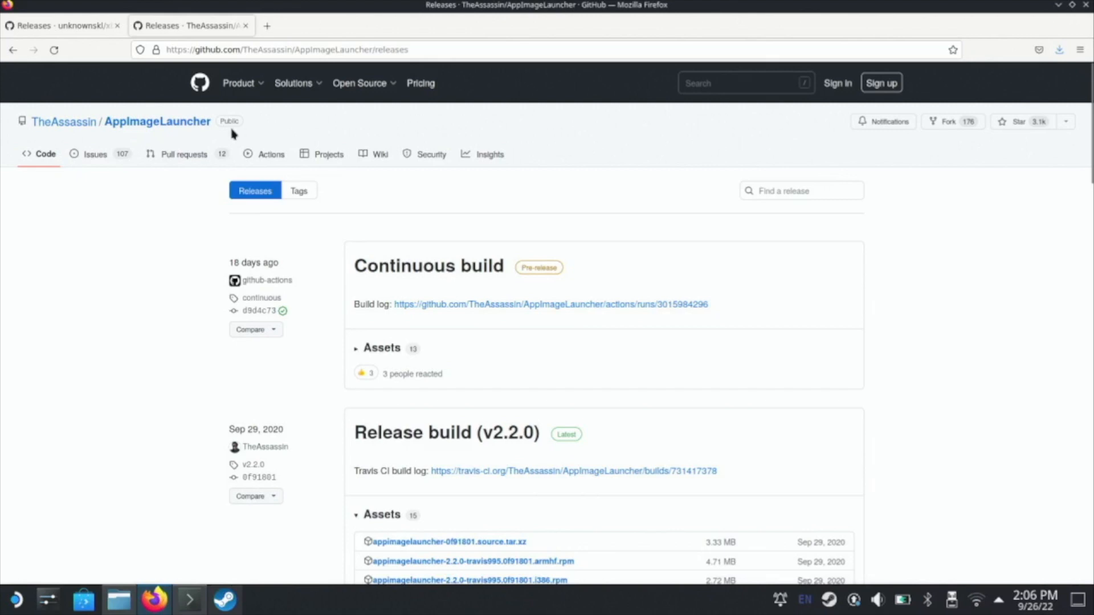
click(63, 25)
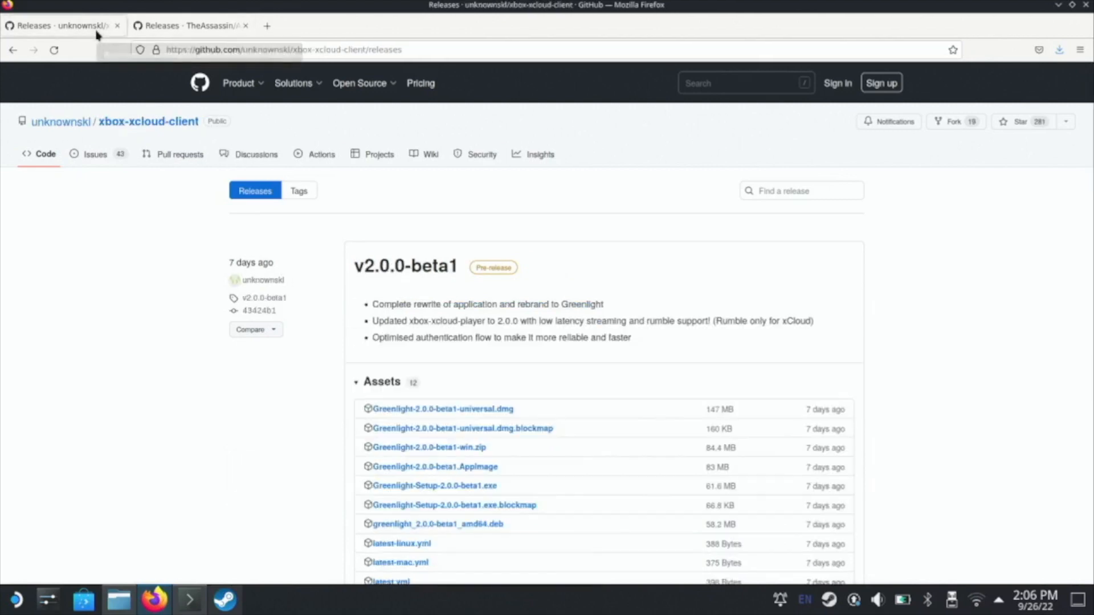
mouse_move(141, 215)
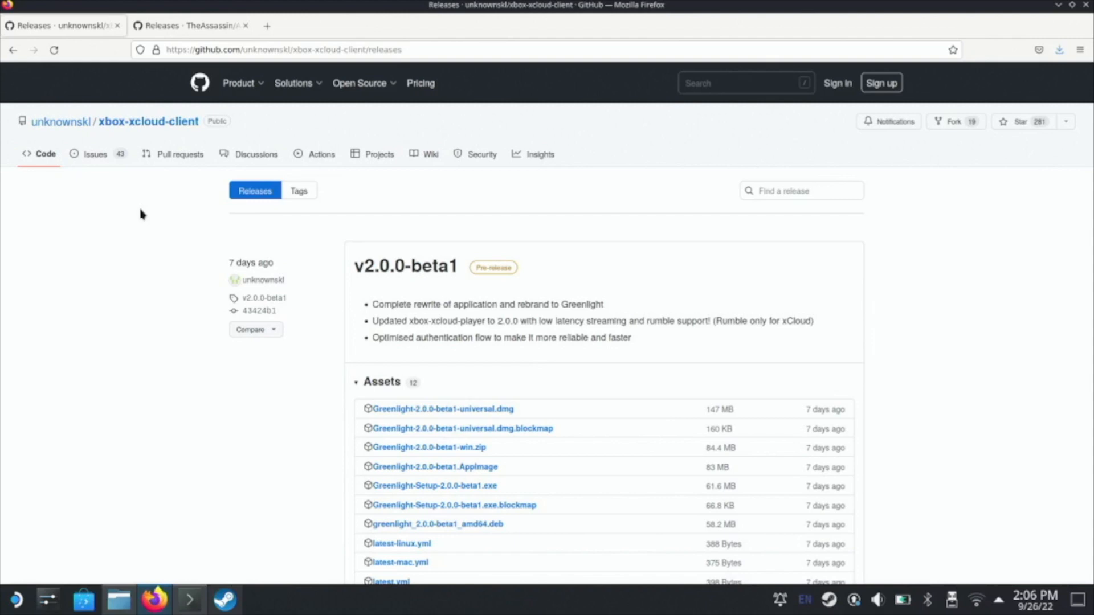
mouse_move(221, 398)
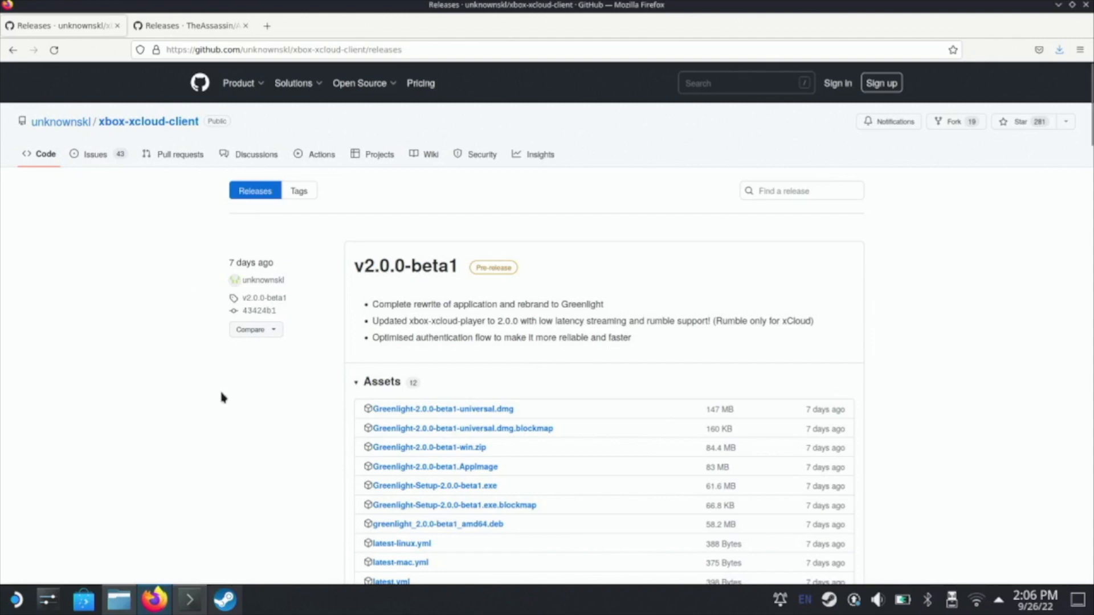
mouse_move(382, 441)
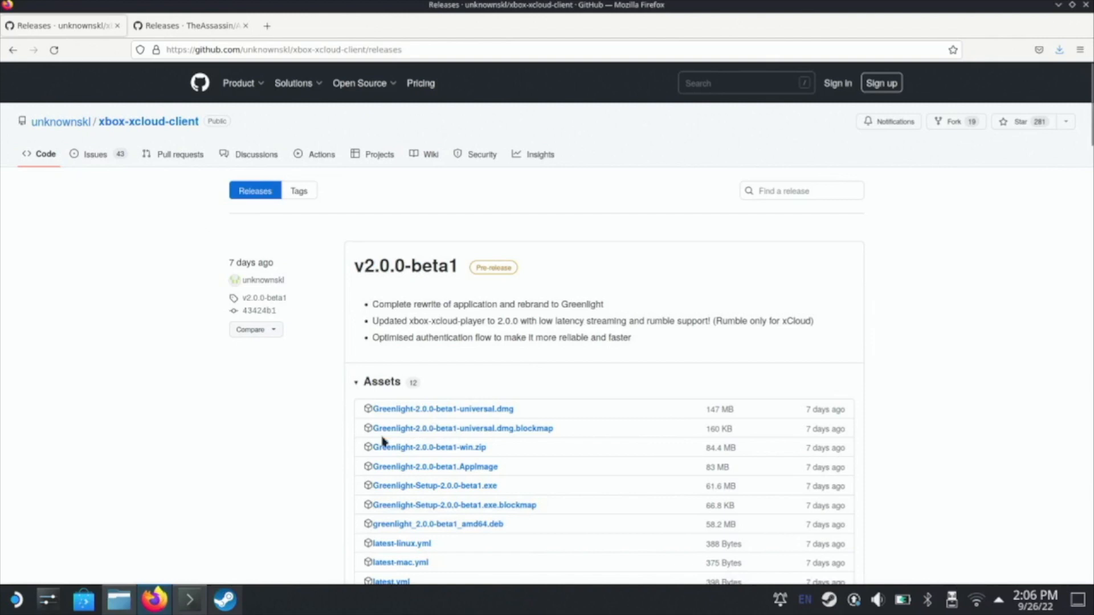
mouse_move(448, 562)
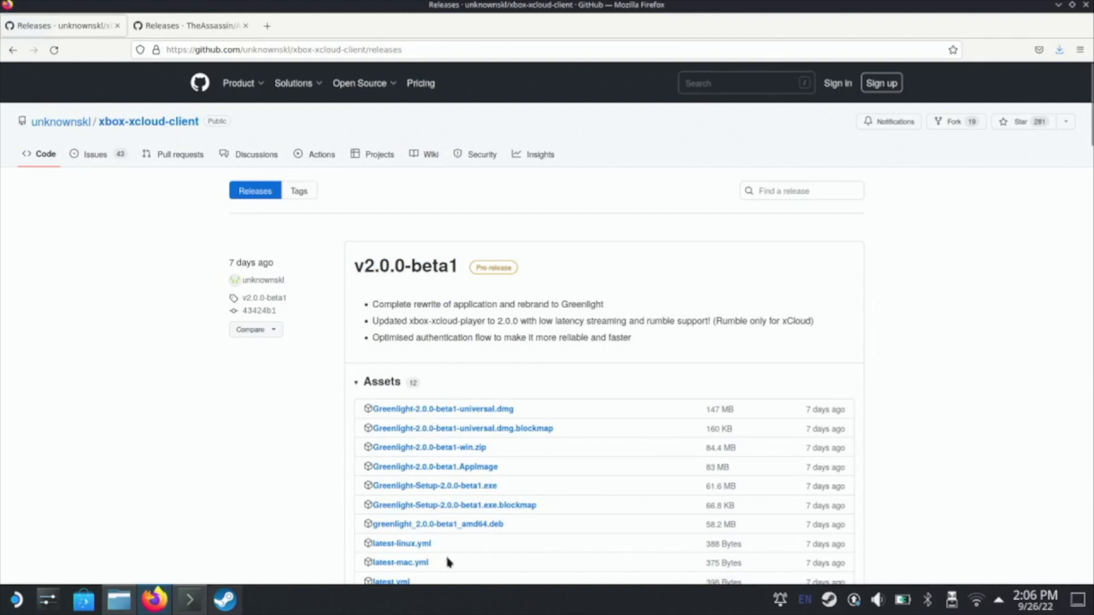
mouse_move(435, 285)
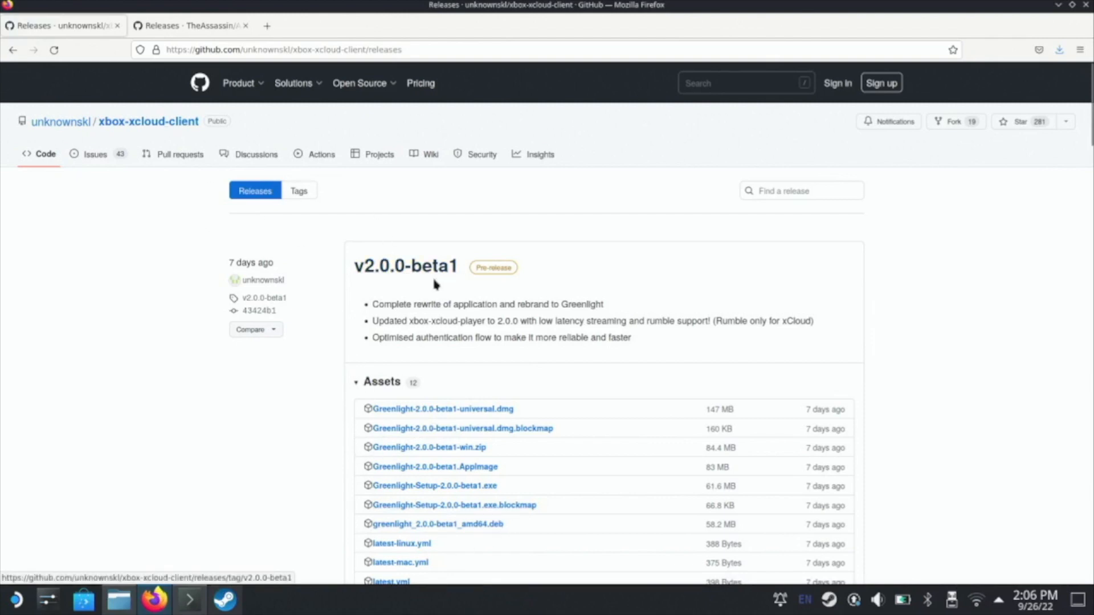
mouse_move(429, 467)
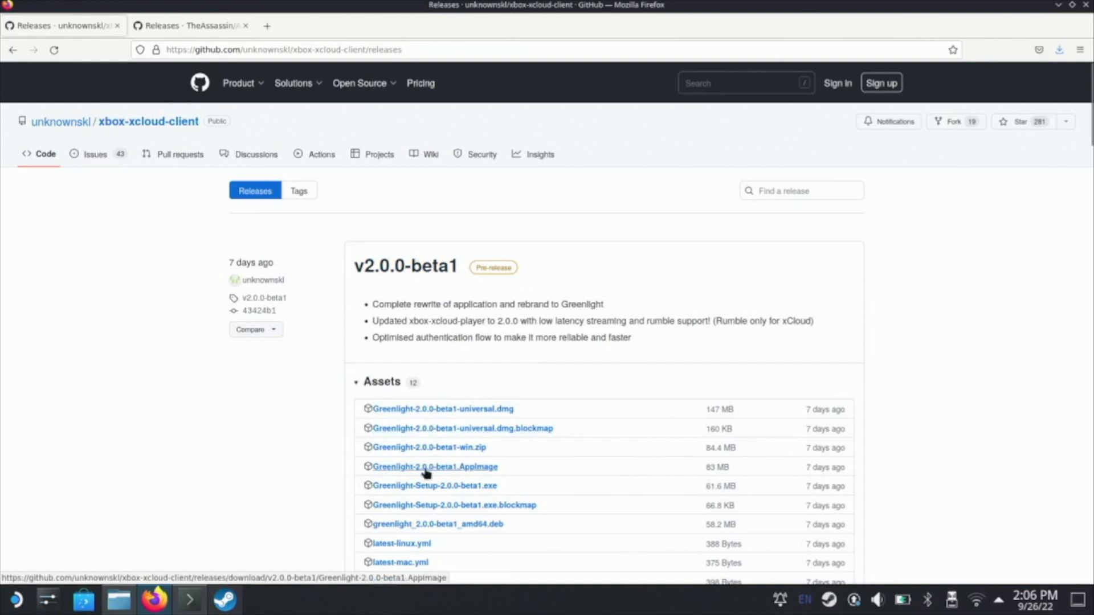
mouse_move(484, 471)
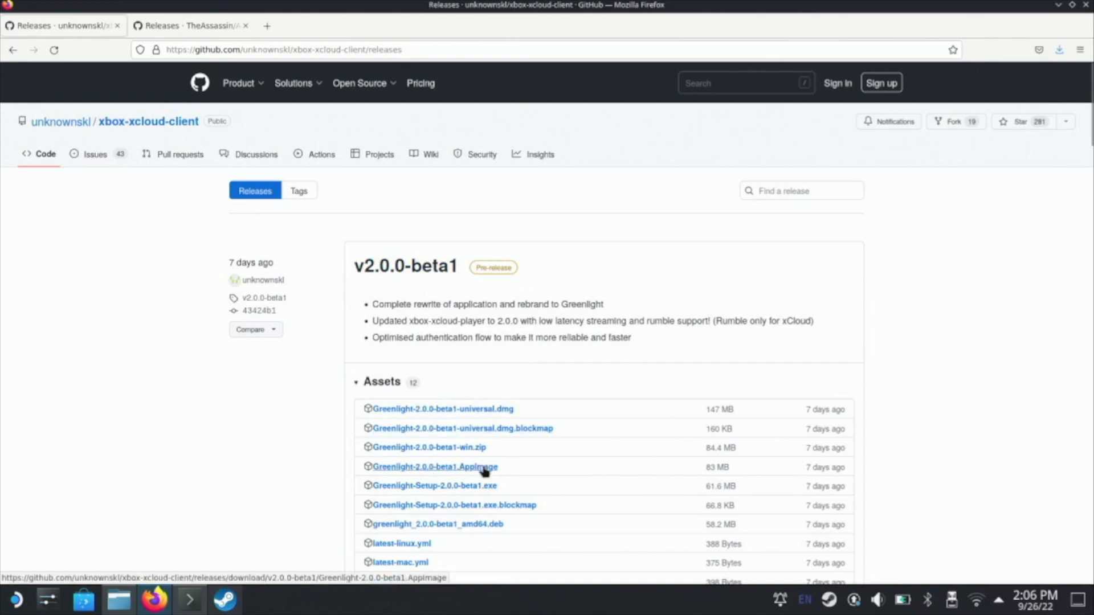
click(433, 466)
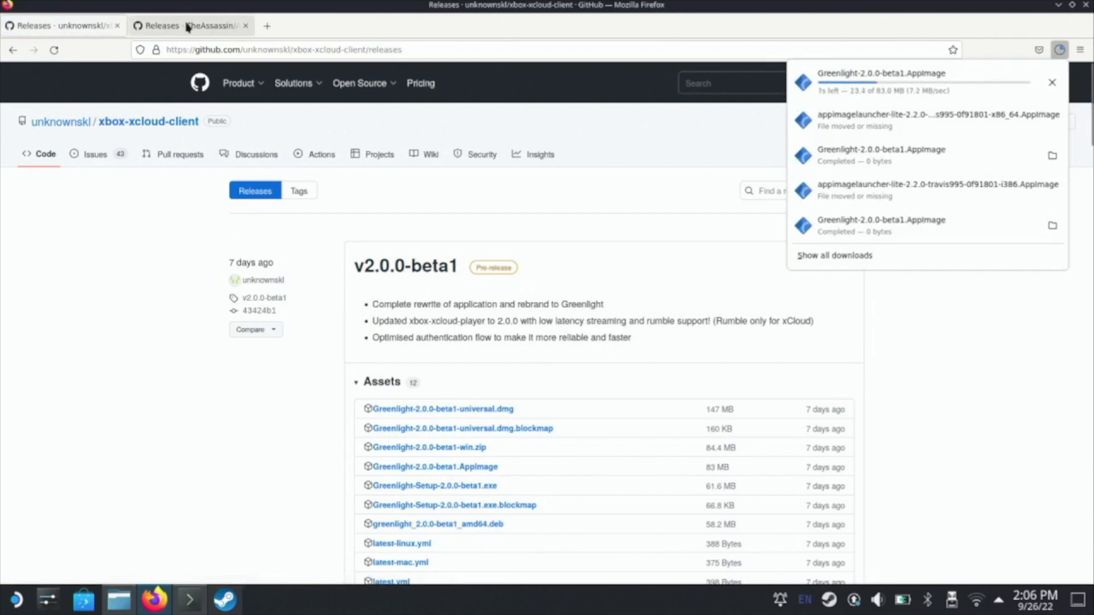
click(189, 25)
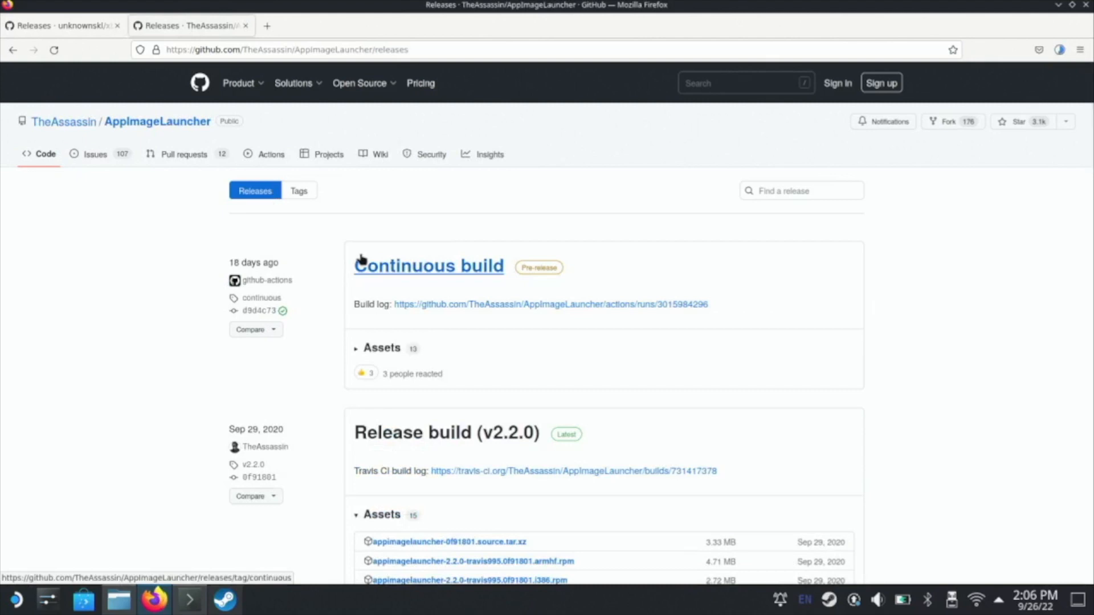
mouse_move(459, 328)
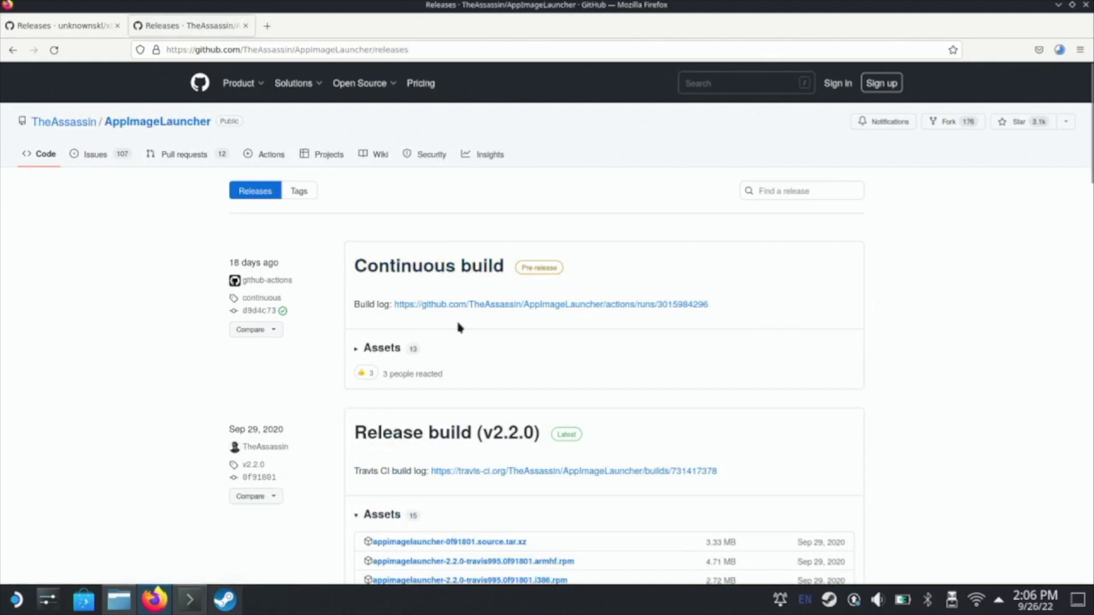
scroll(down, 3)
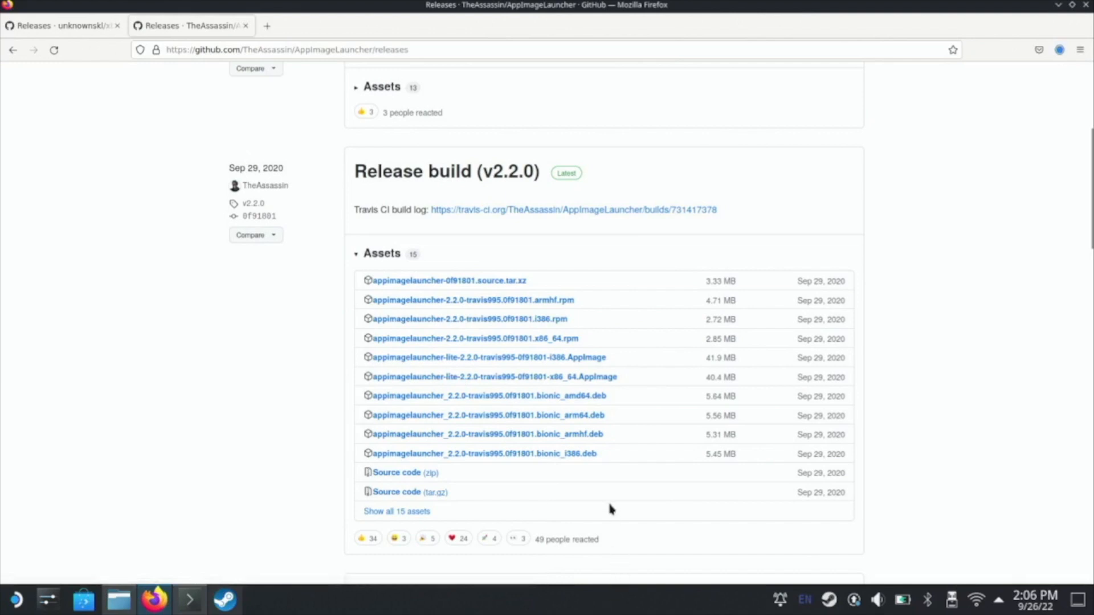
mouse_move(369, 76)
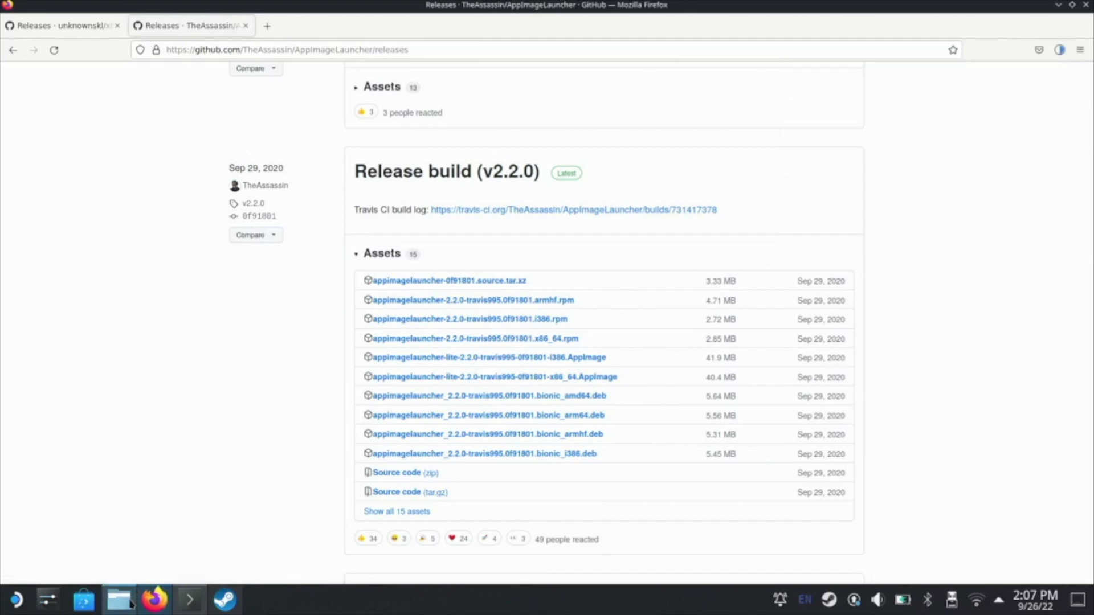
Enable 'Is executable' in the appimagelauncher-lite AppImage's Properties permissions and confirm.
click(118, 598)
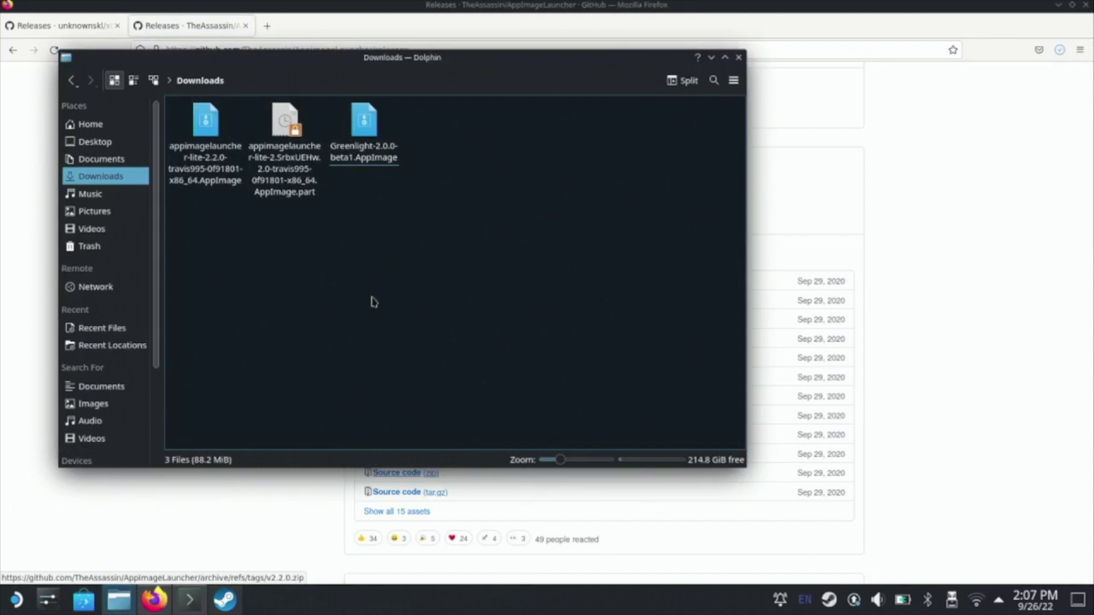
click(205, 129)
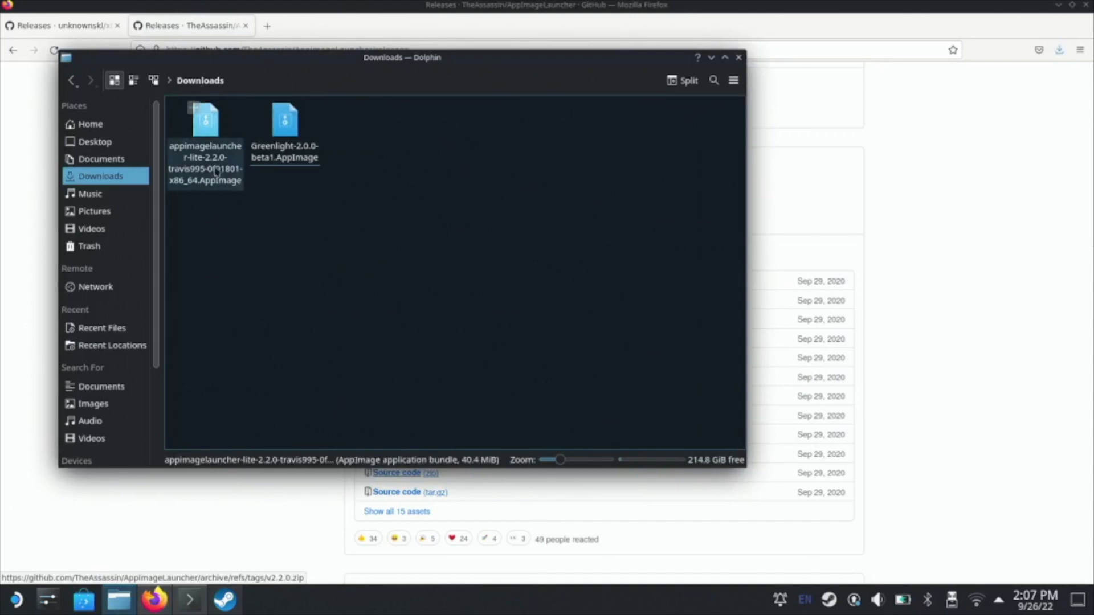
right_click(205, 133)
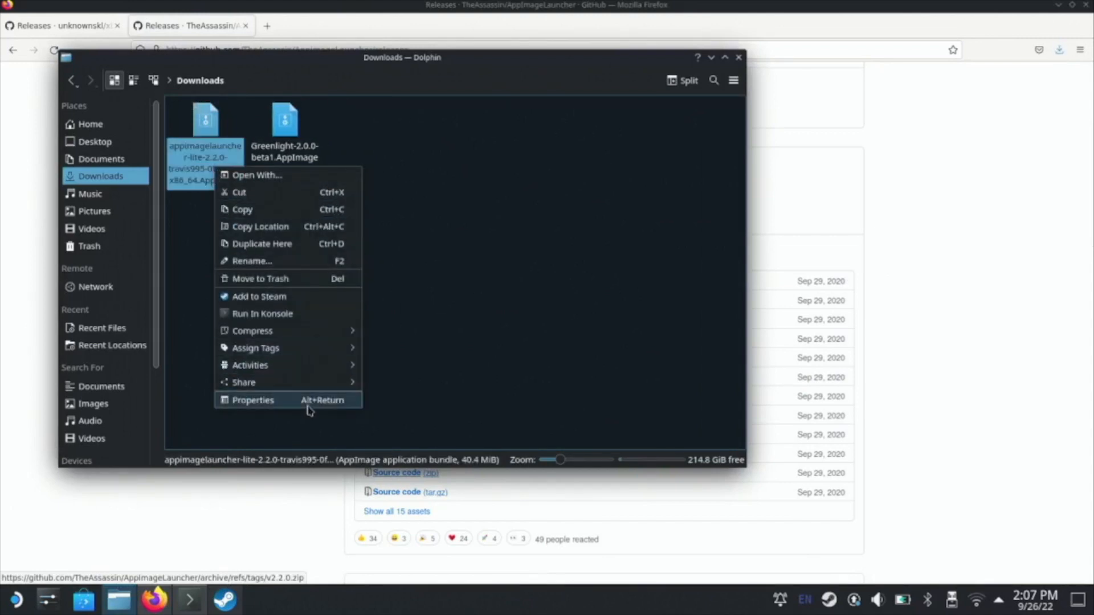
click(252, 400)
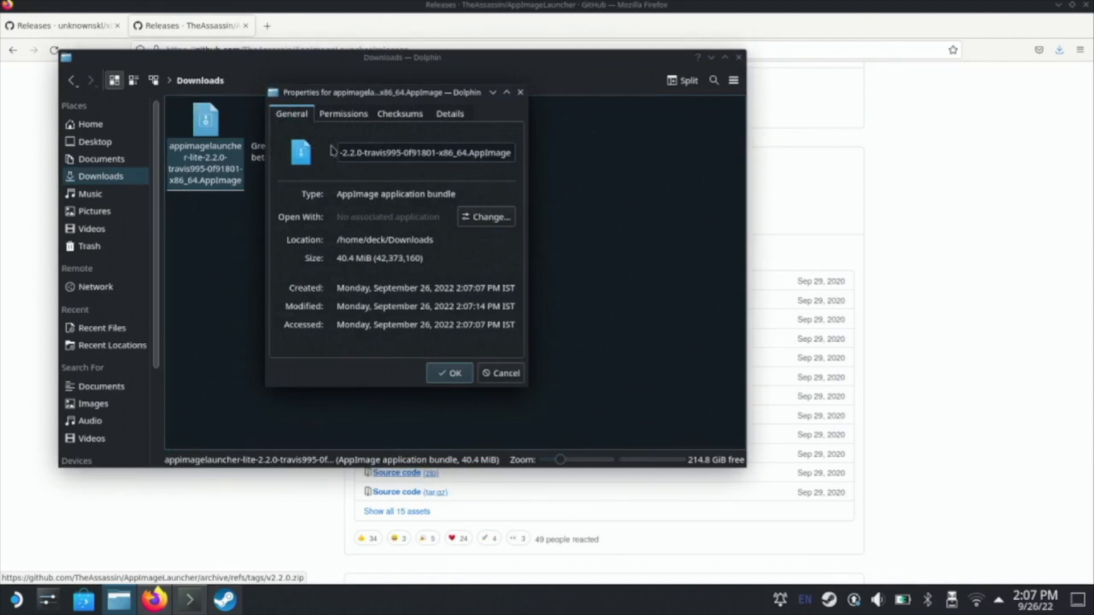
click(342, 114)
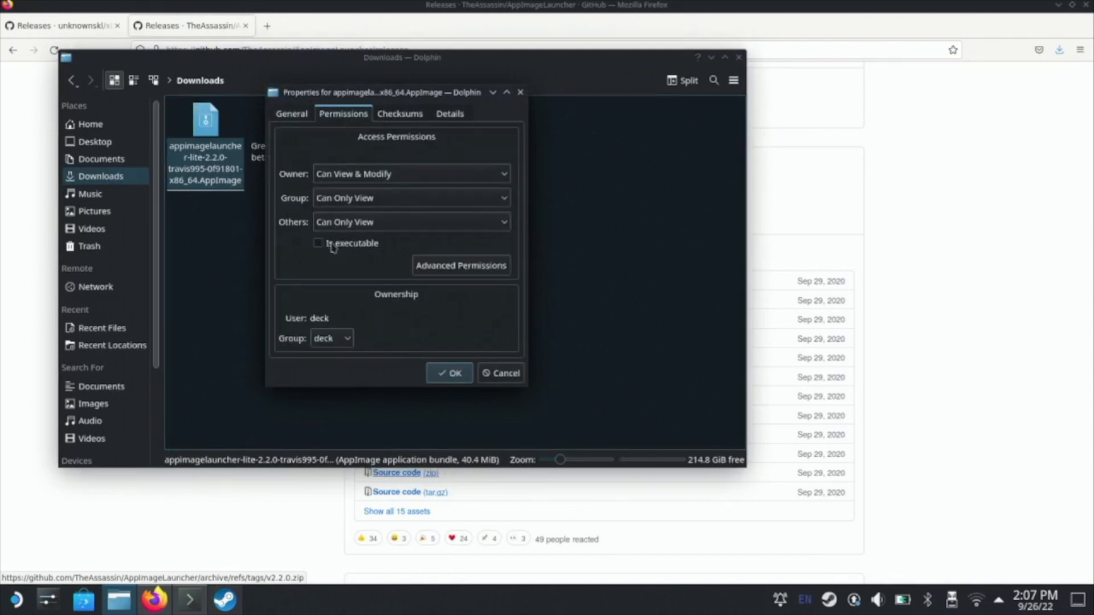
click(318, 244)
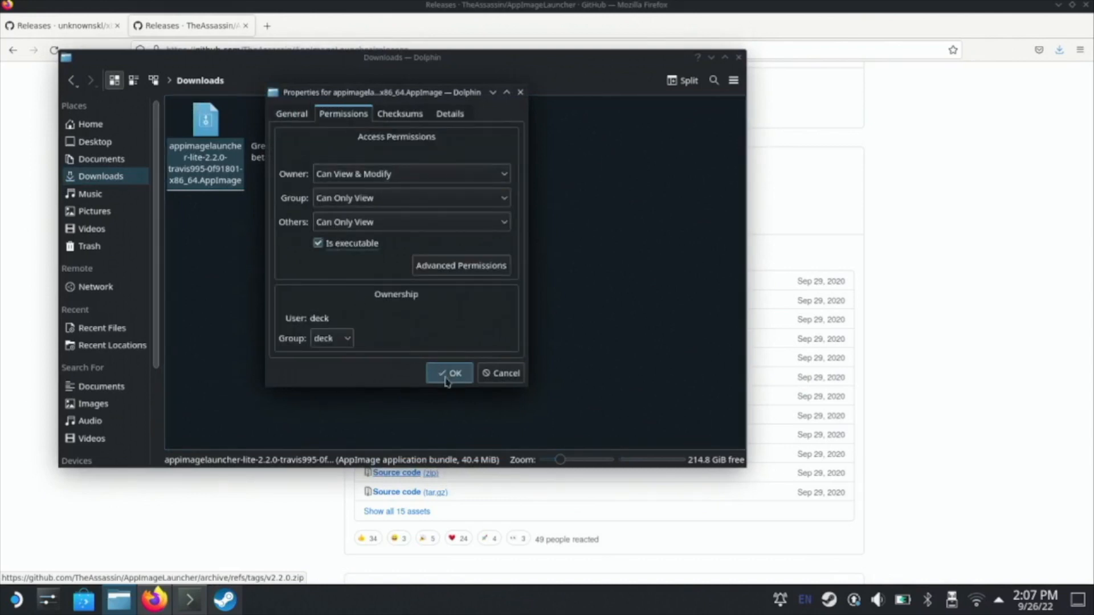
click(450, 373)
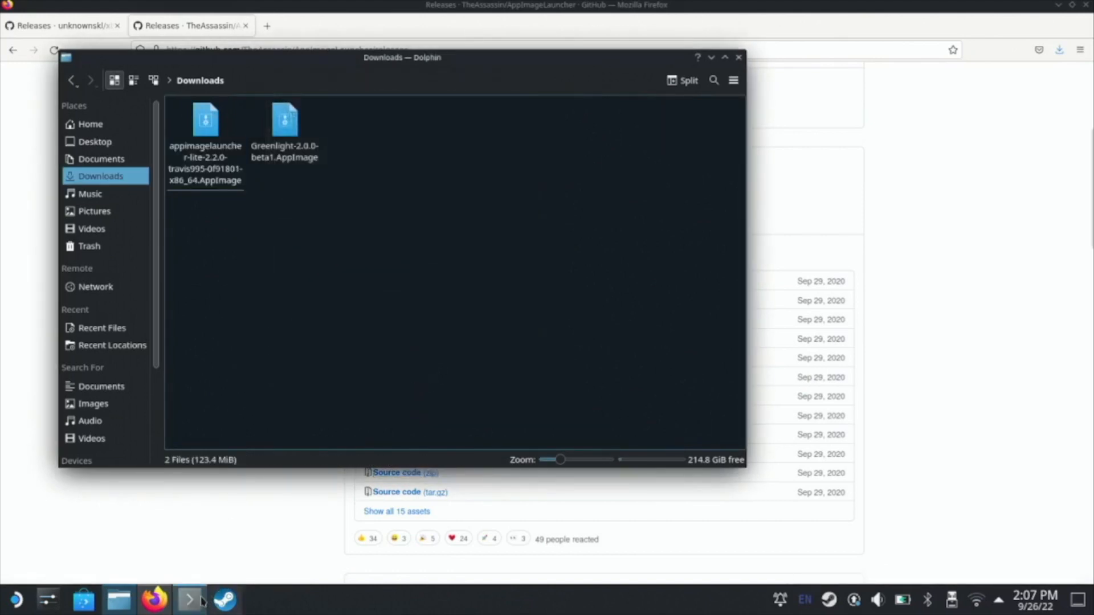
Run the appimagelauncher-lite AppImage from Downloads in Konsole until the service installs.
click(189, 599)
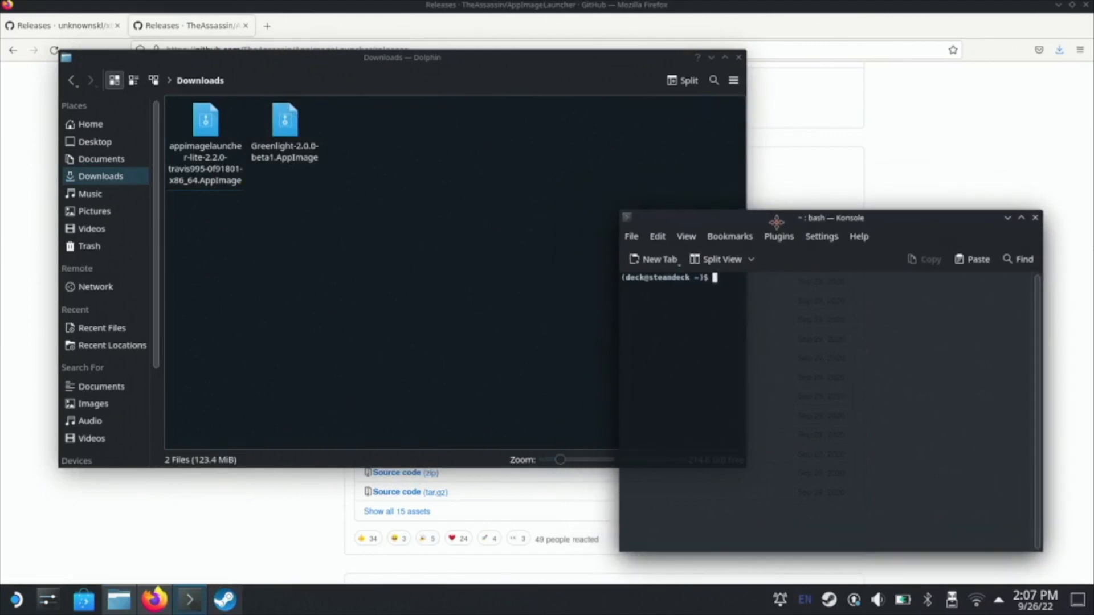
click(205, 118)
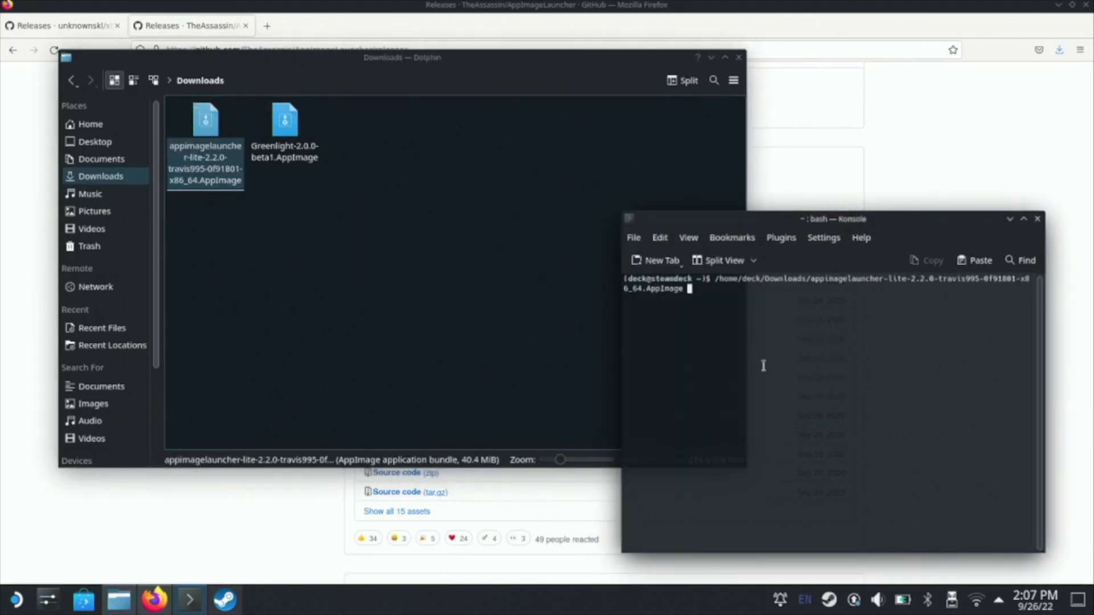
key(Return)
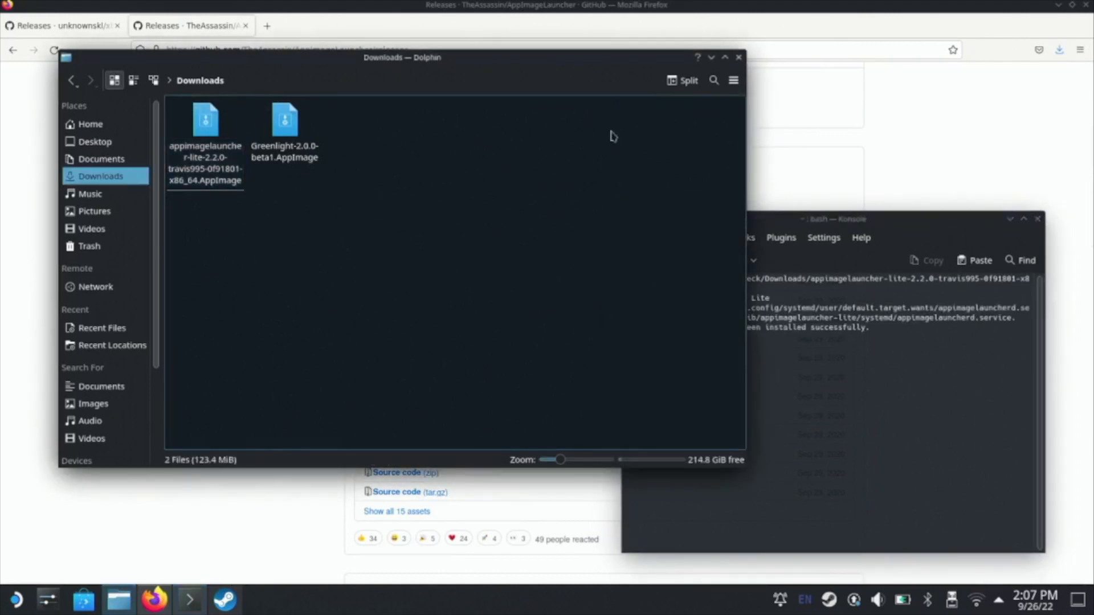
Move the Greenlight AppImage from Downloads into ~/Applications using Dolphin's split view.
click(683, 80)
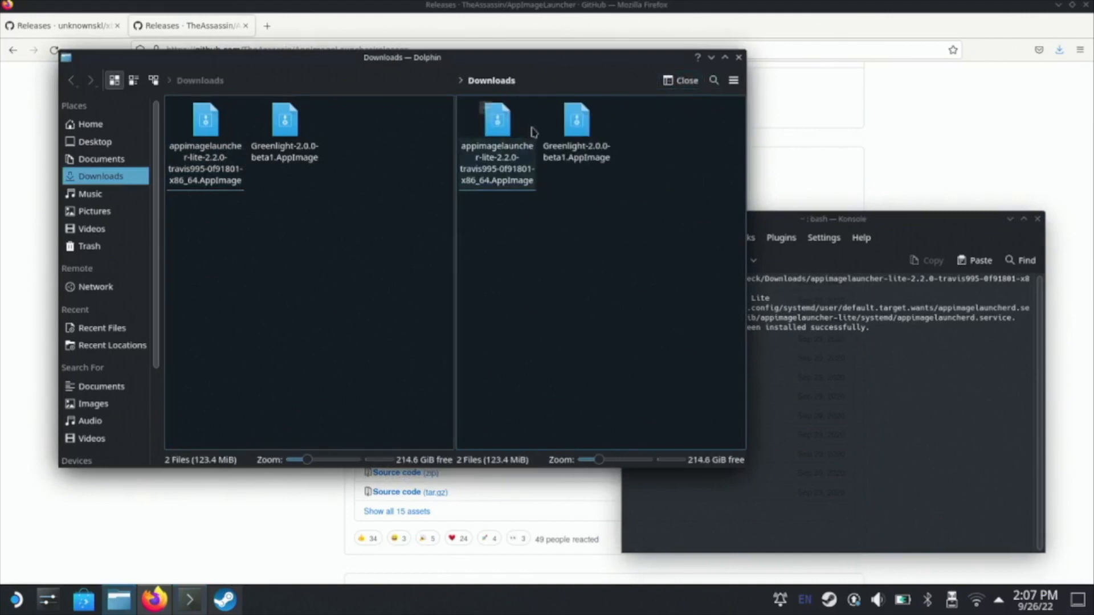
click(90, 124)
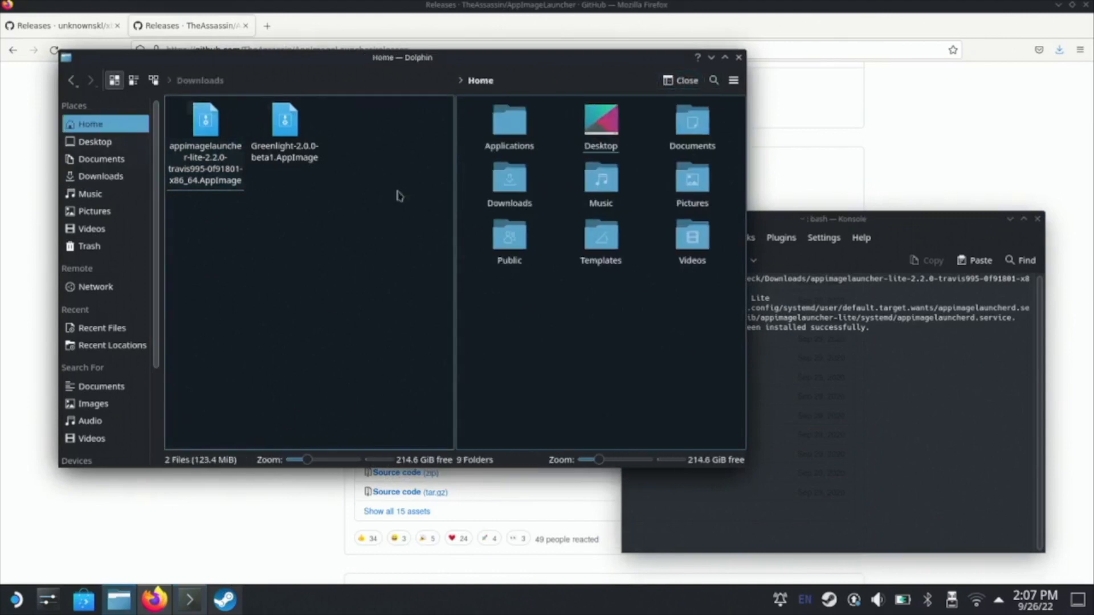
double_click(508, 119)
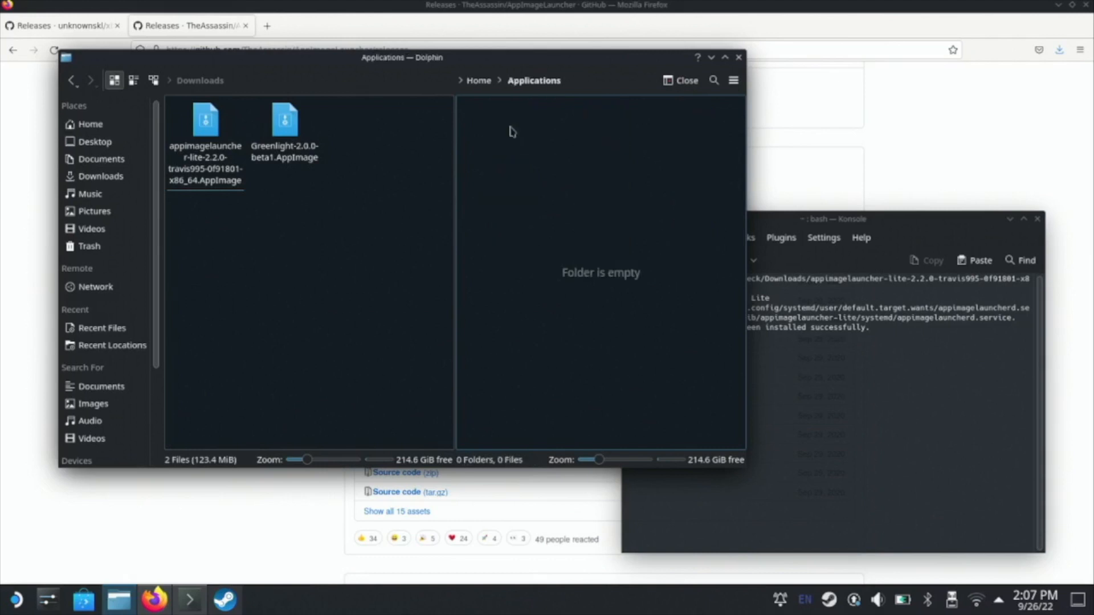
mouse_move(605, 304)
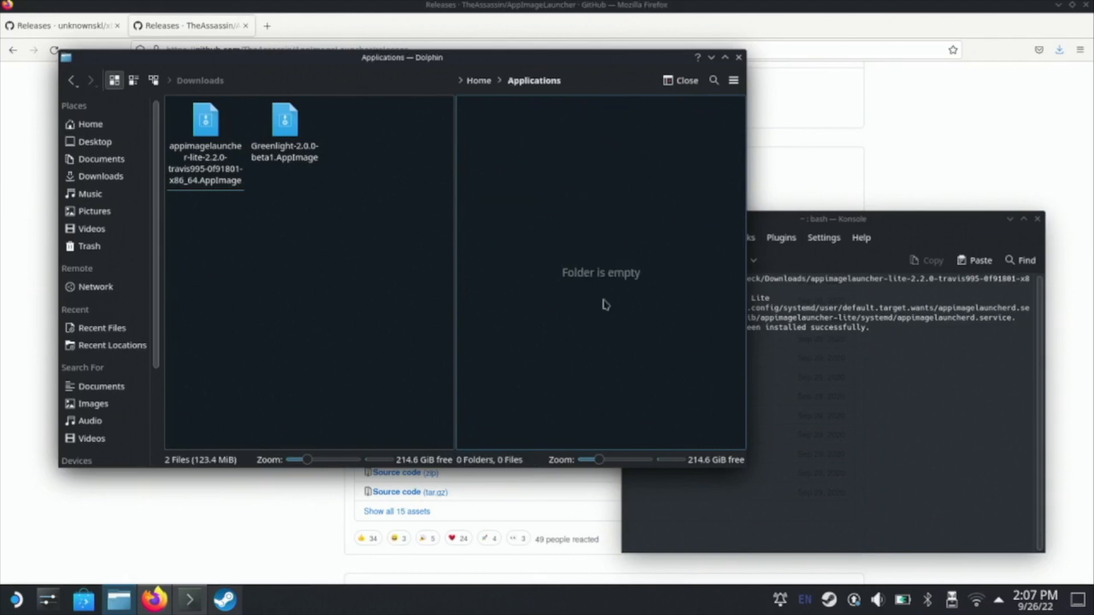
drag(283, 122, 408, 174)
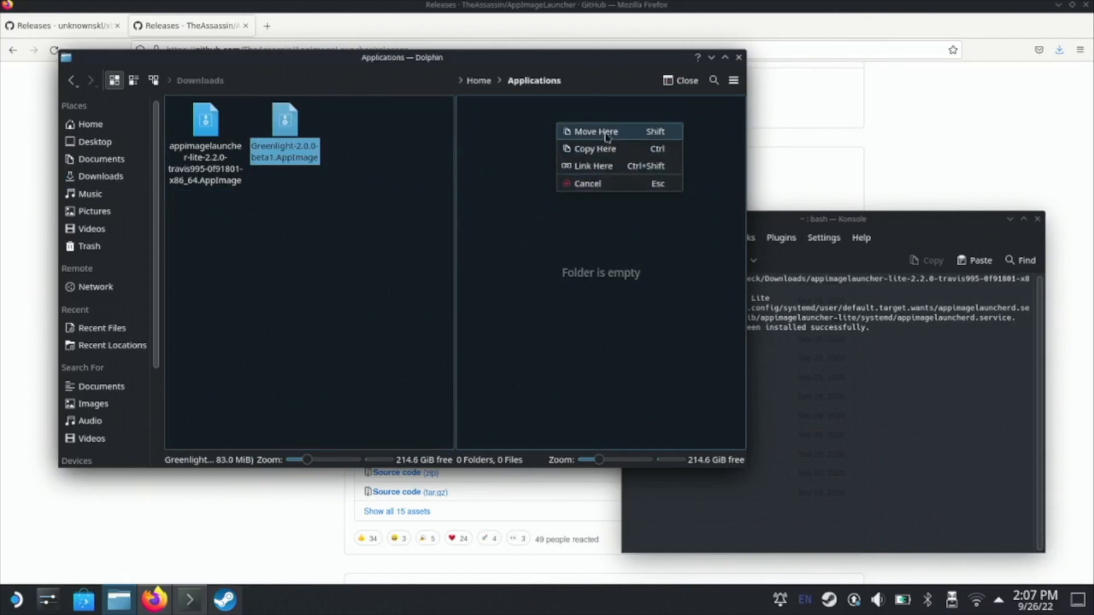
click(594, 131)
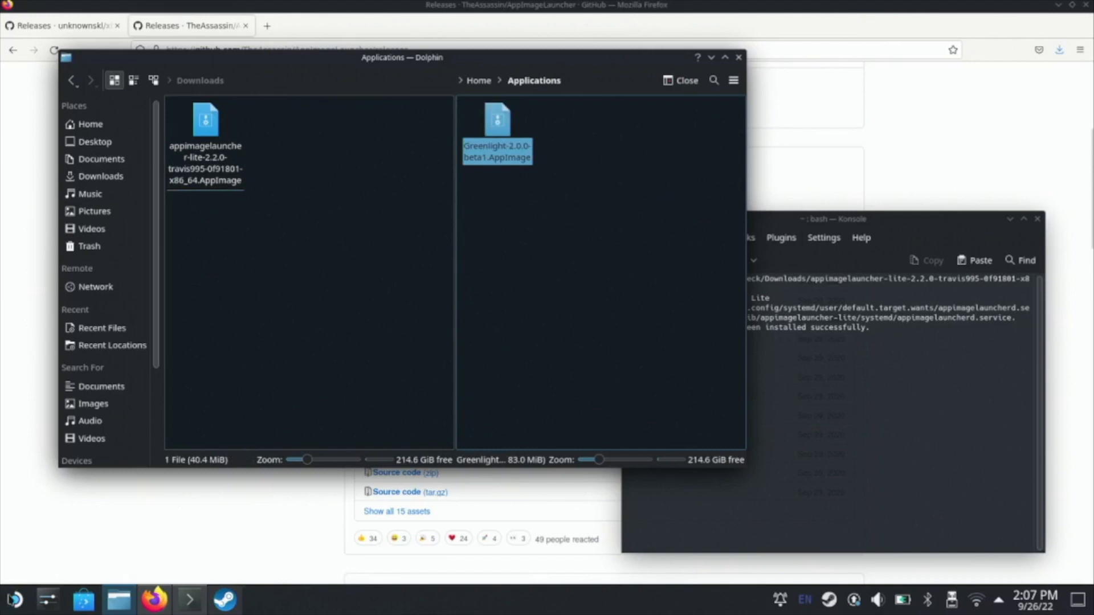
click(90, 123)
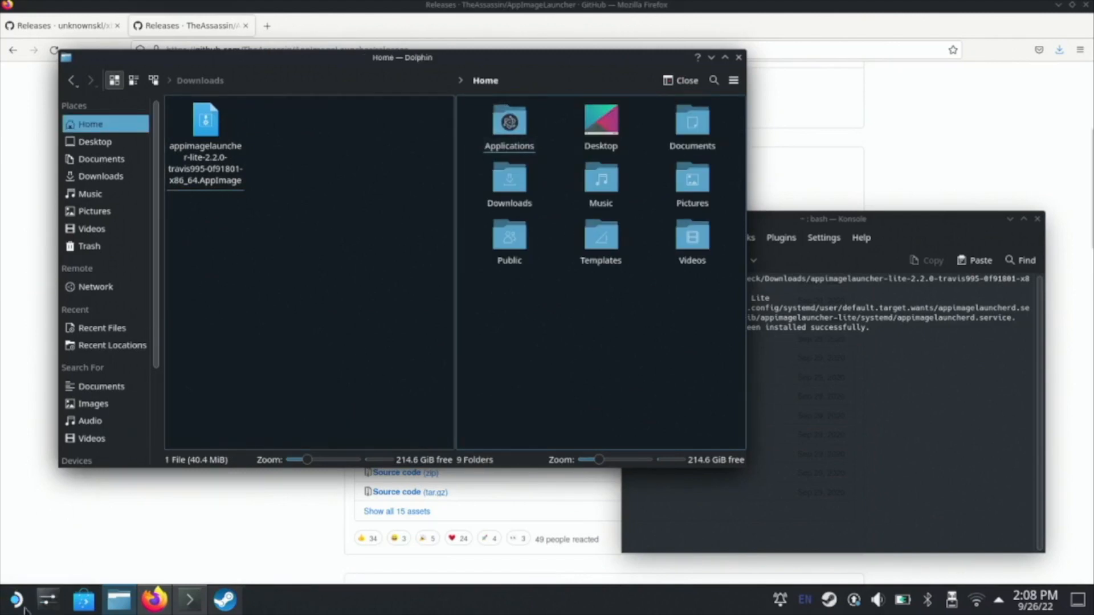
Show All Applications in the Plasma launcher and scroll down to Greenlight.
click(15, 599)
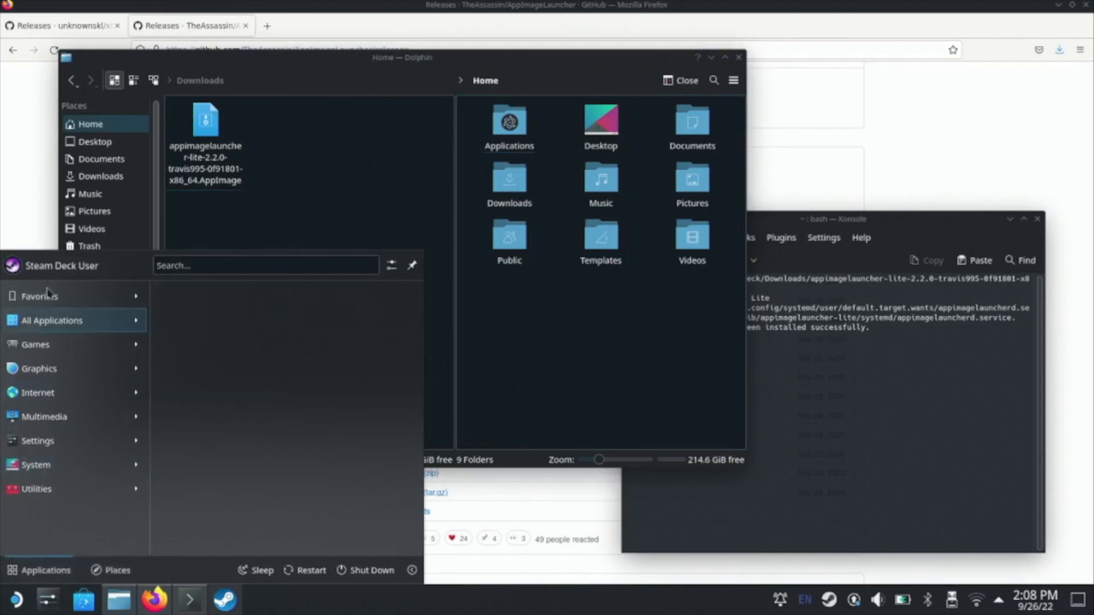
click(51, 320)
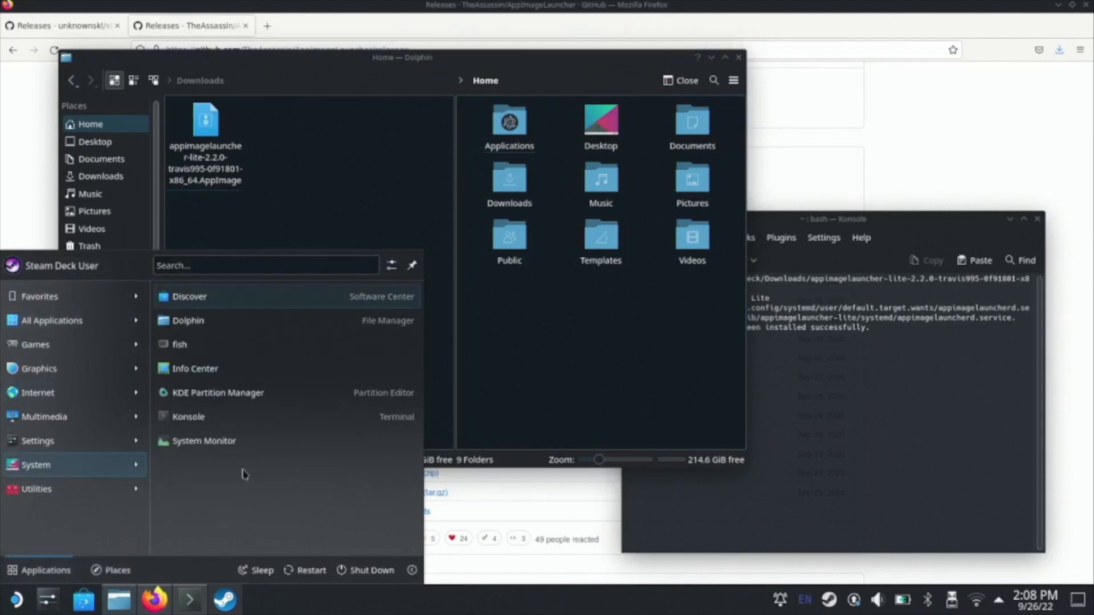
click(51, 320)
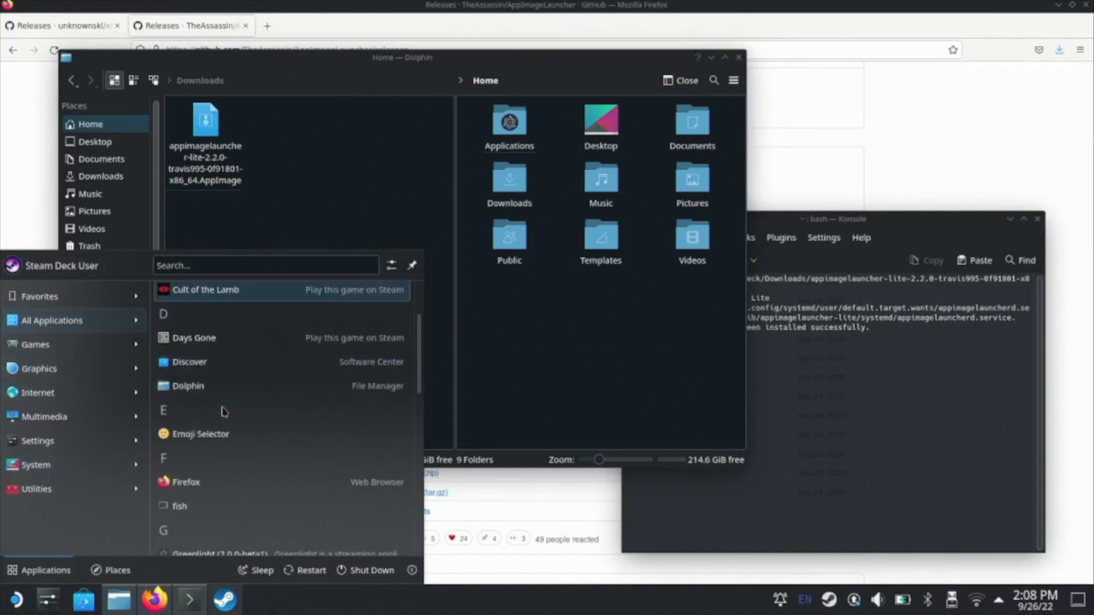
scroll(down, 3)
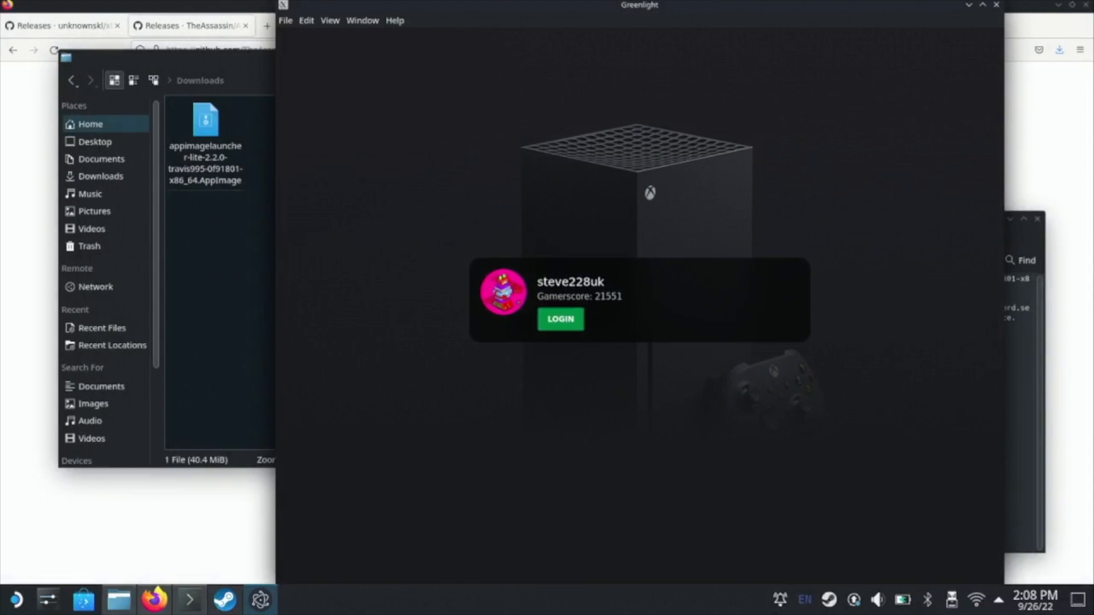
Log in to Greenlight with the displayed Xbox profile card.
click(559, 318)
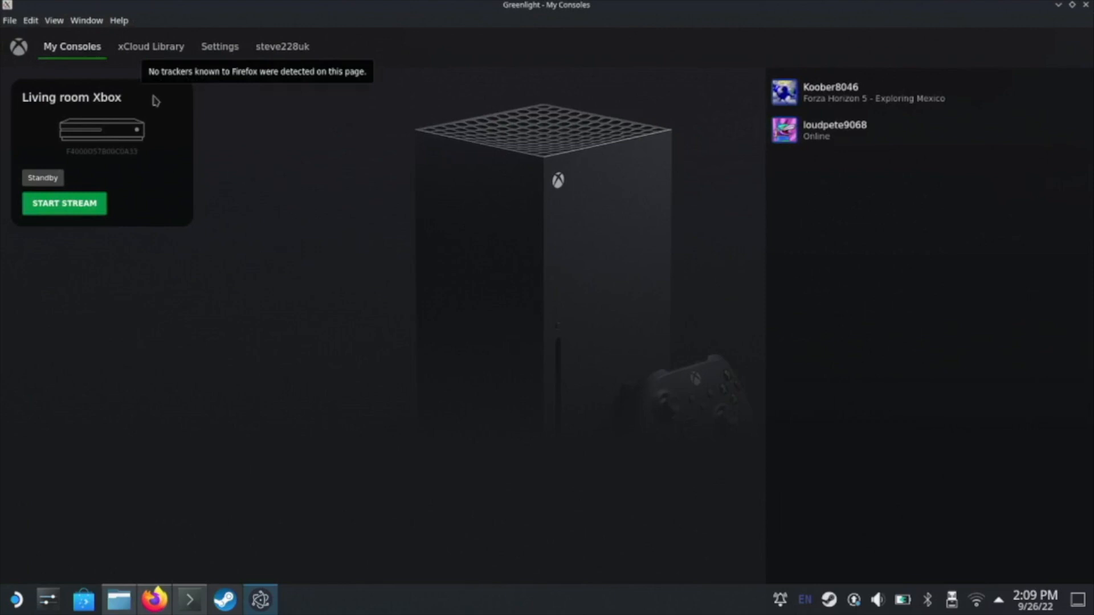
Open Greenlight's xCloud Library, listing games like 7 Days to Die and Among Us.
click(150, 46)
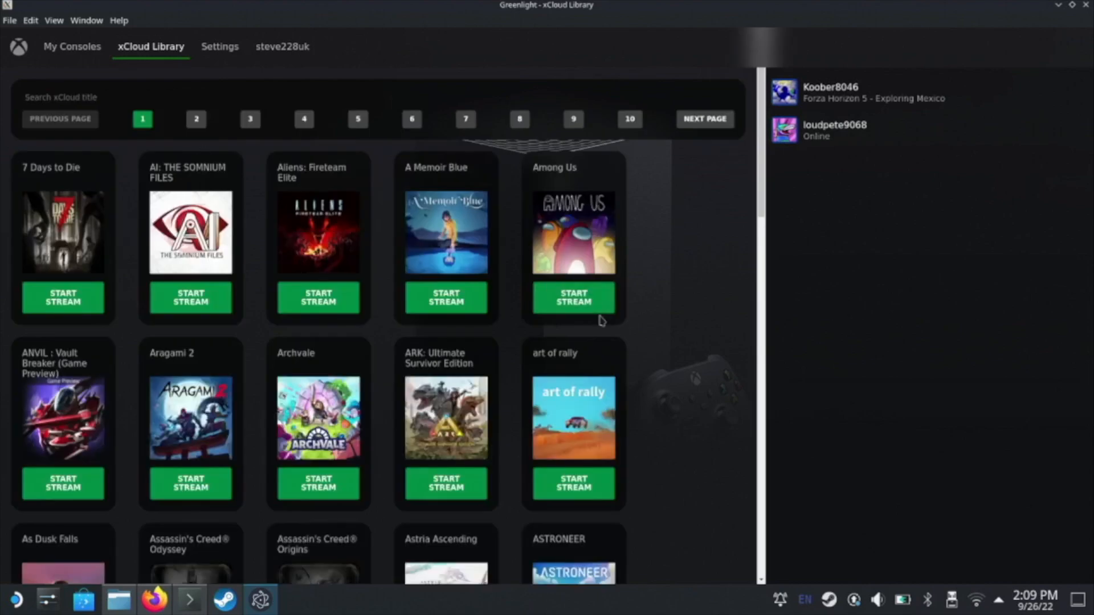
mouse_move(501, 353)
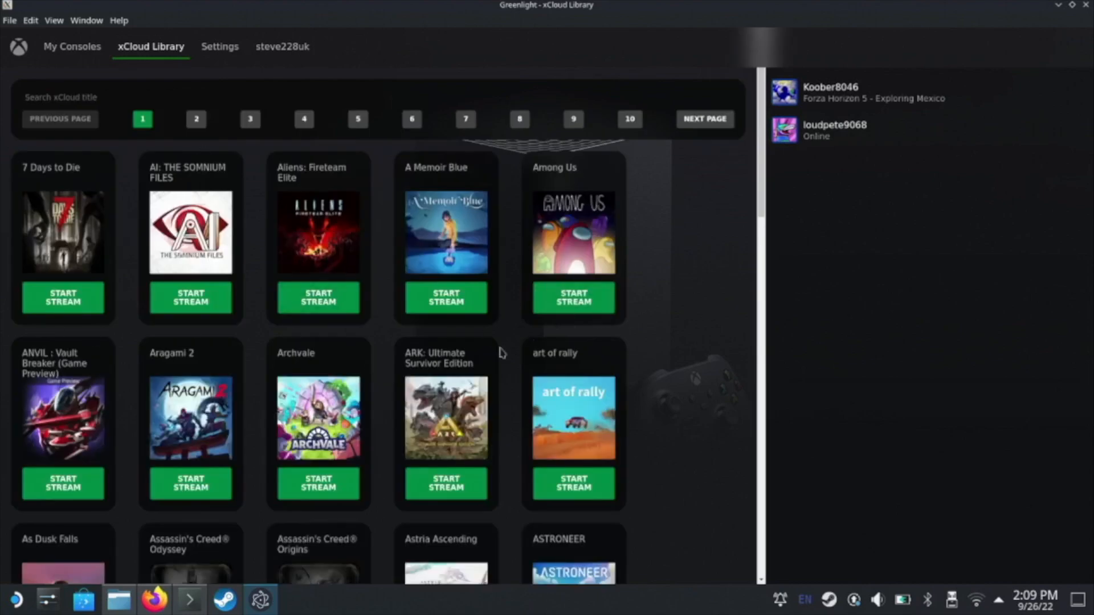
mouse_move(49, 272)
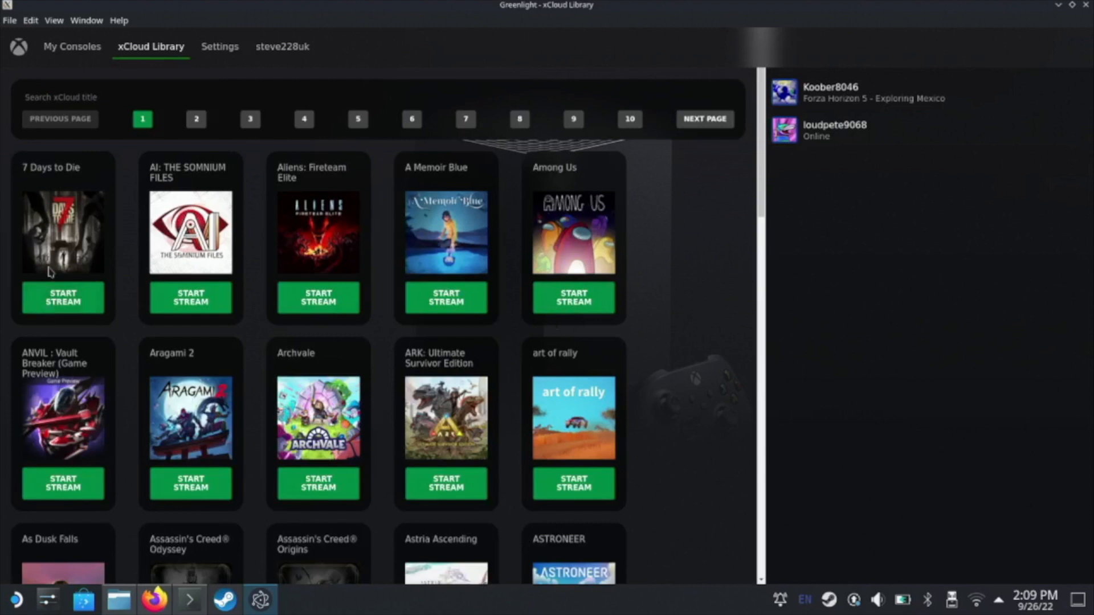
click(62, 297)
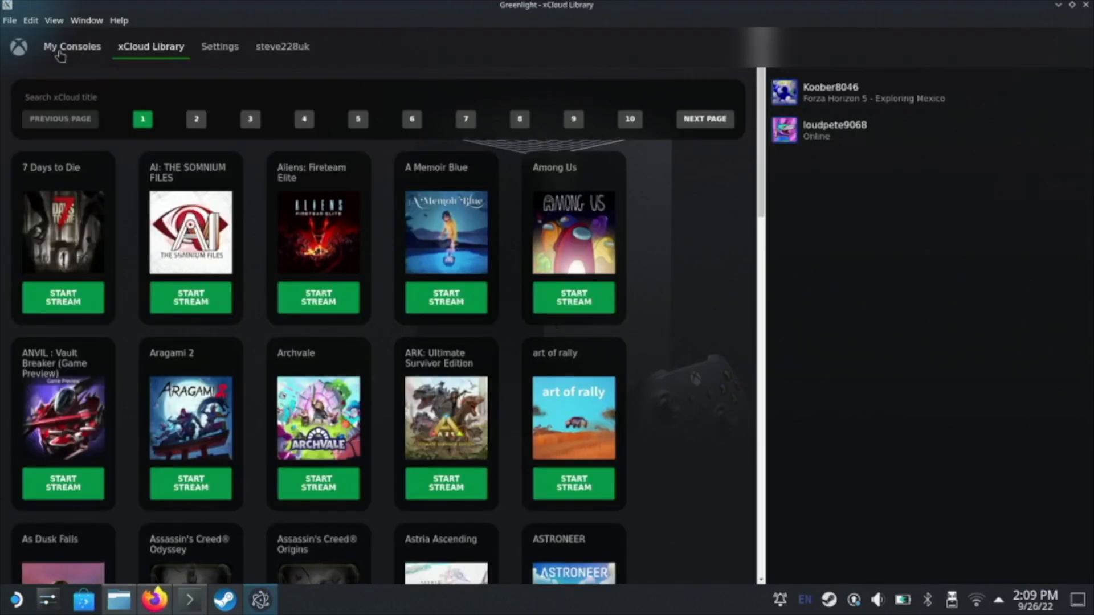
Switch back to Greenlight's My Consoles page showing the Living room Xbox.
click(72, 46)
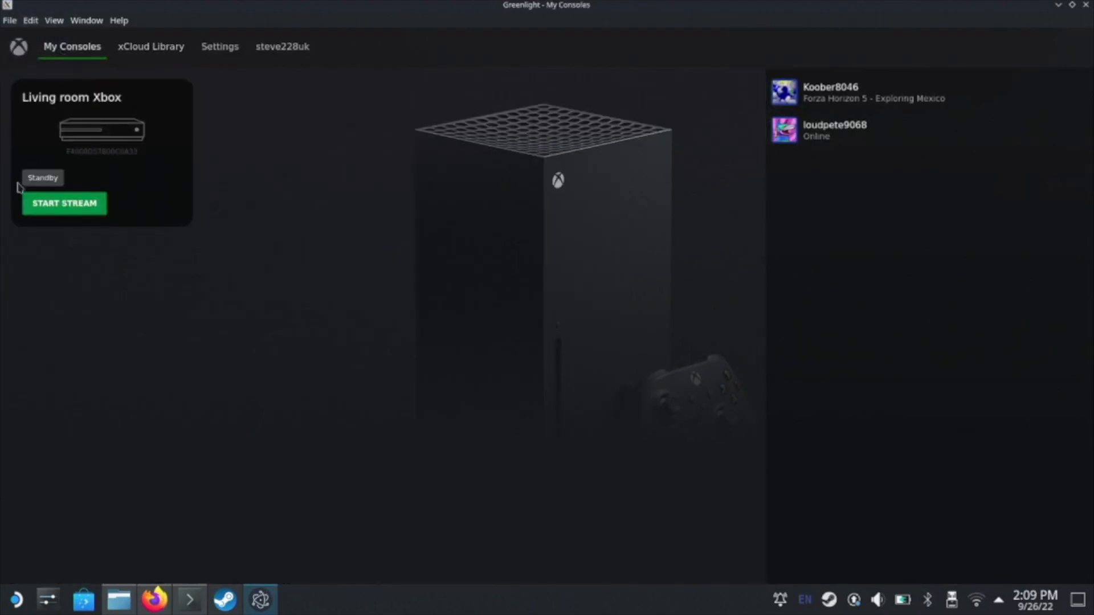
mouse_move(35, 223)
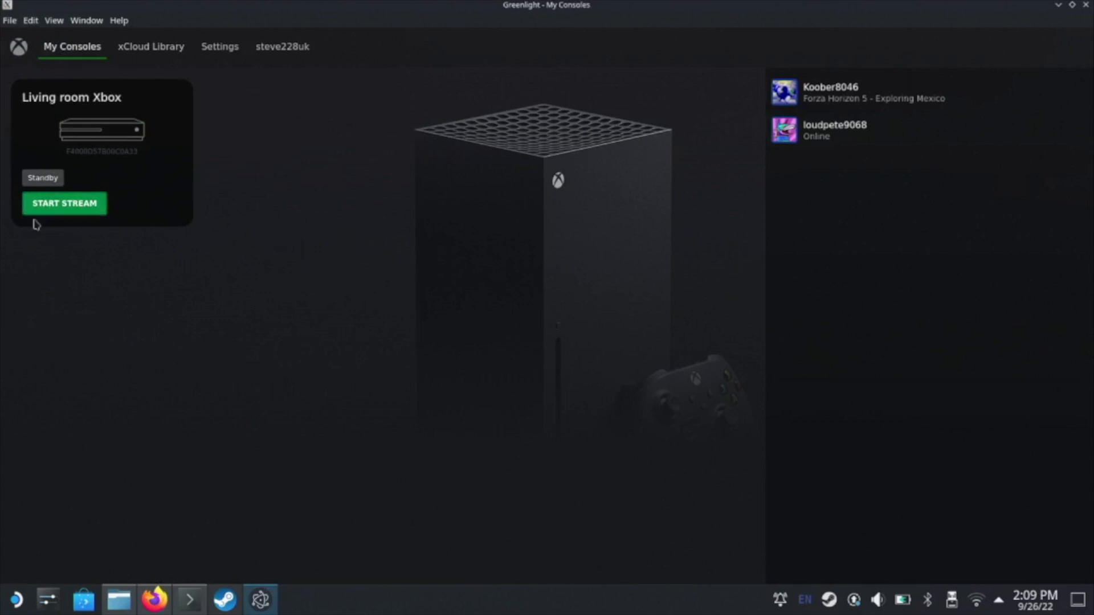
mouse_move(100, 112)
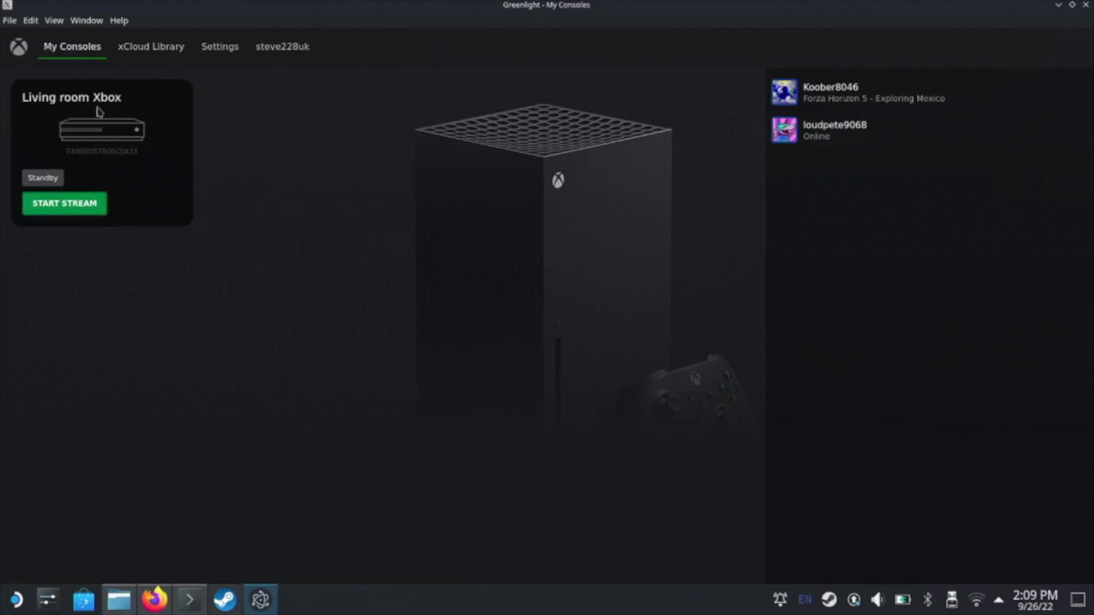
mouse_move(960, 108)
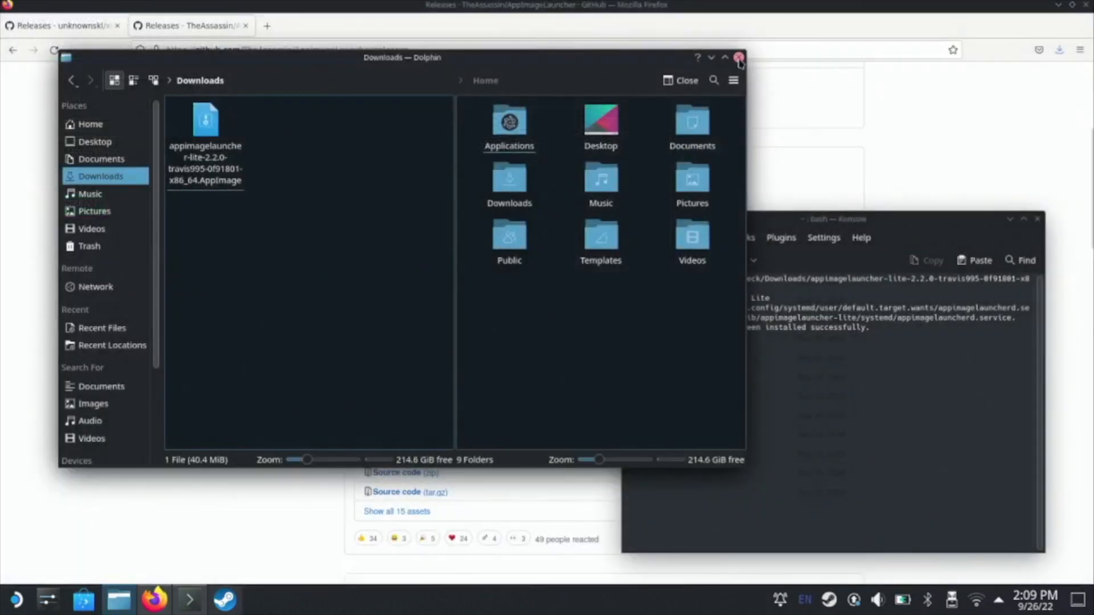
Close Dolphin and launch the Steam library from the taskbar.
click(739, 57)
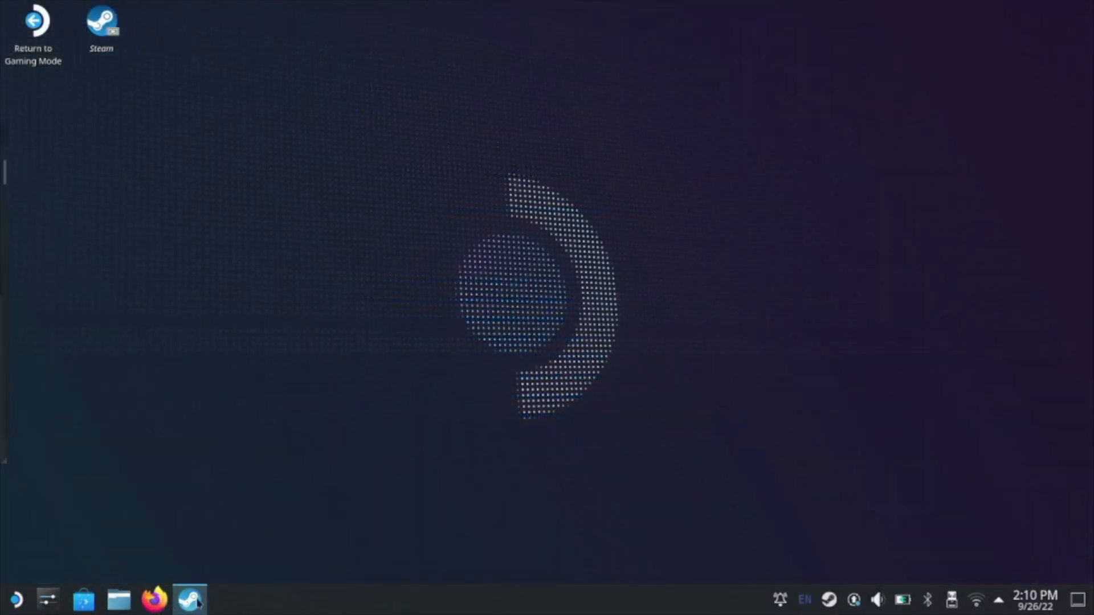
click(190, 598)
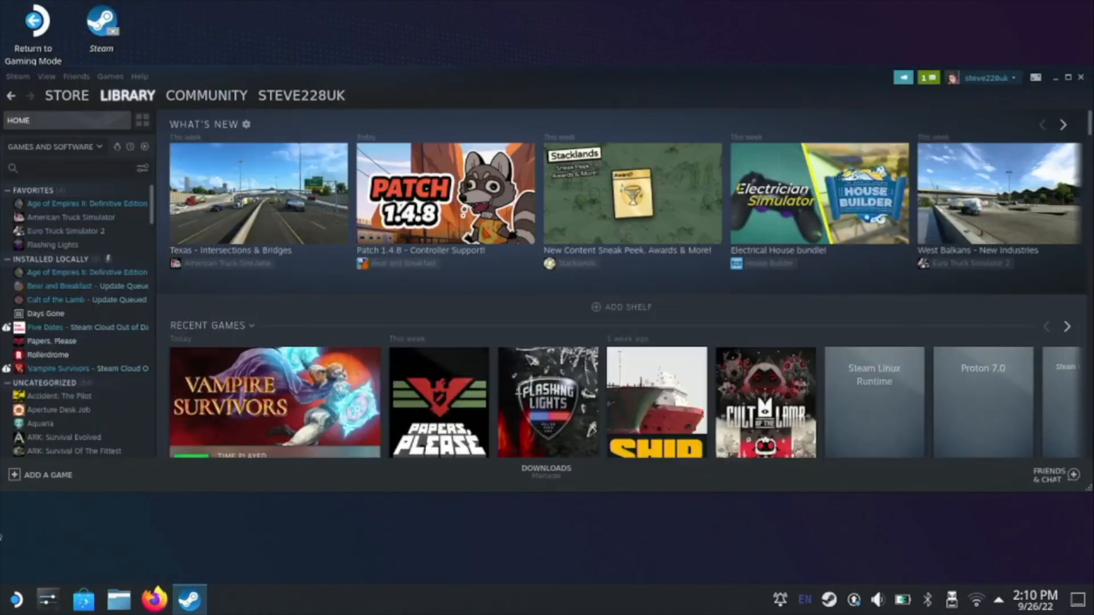
Add Greenlight through Steam's Add a Game dialog and open its library page.
click(46, 475)
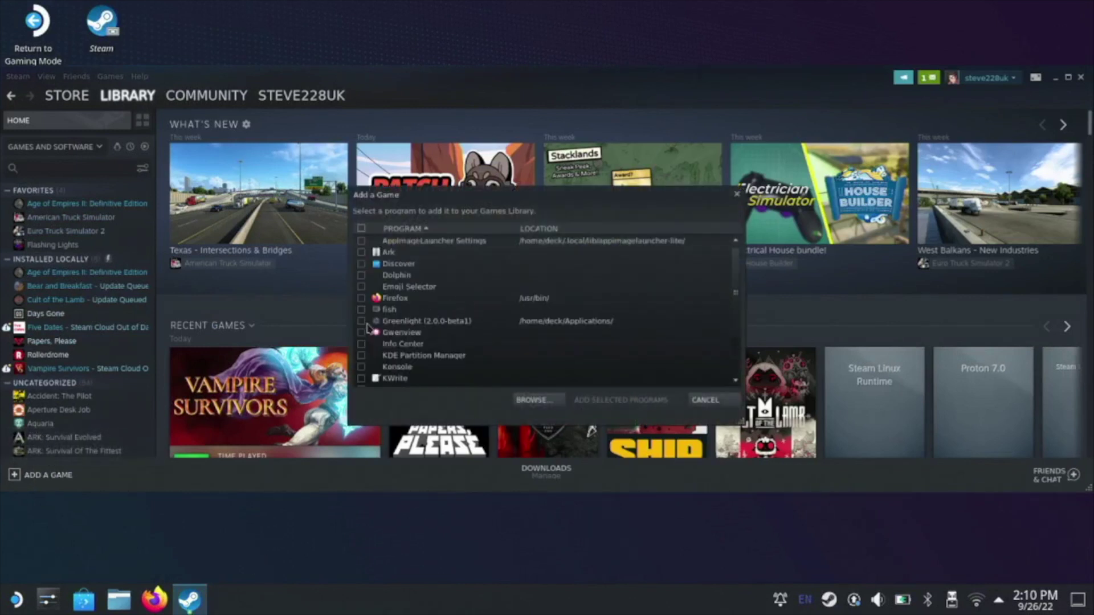
click(361, 321)
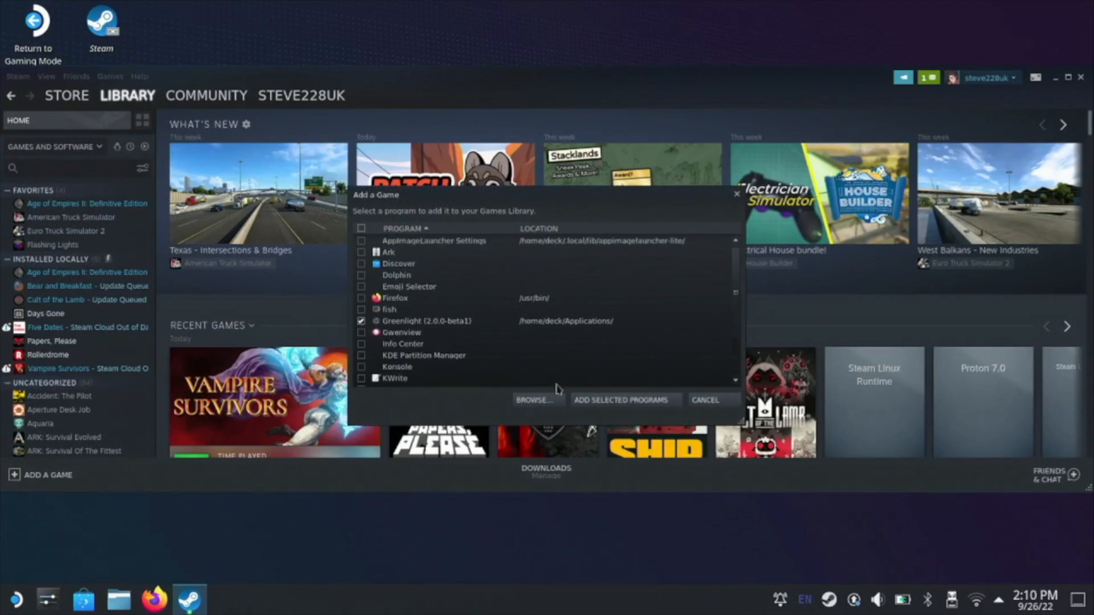
click(704, 400)
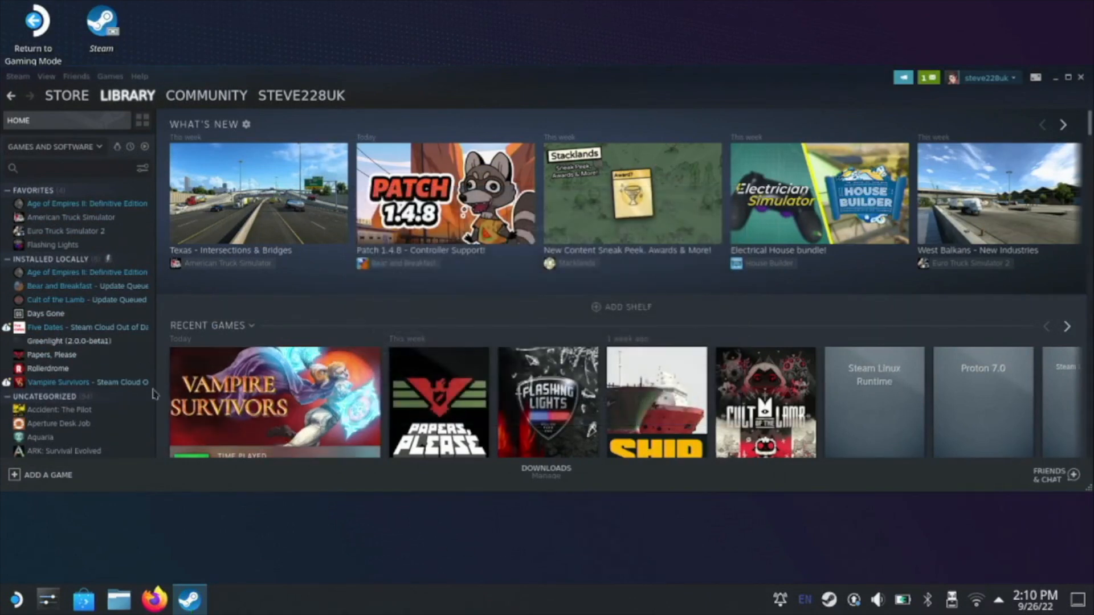
click(67, 341)
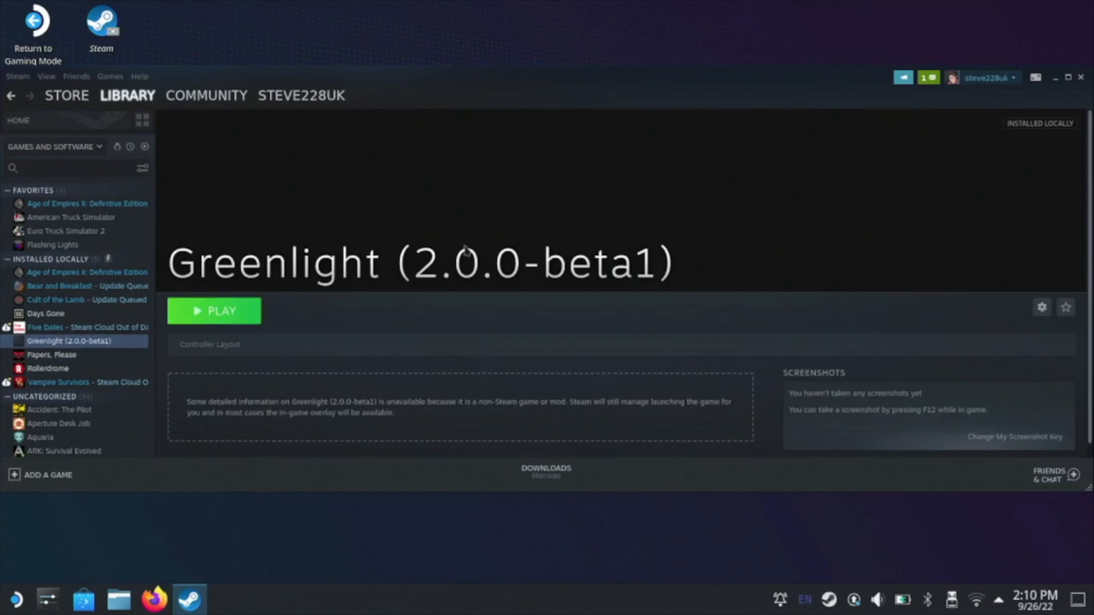
In the shortcut's Properties, delete the version suffix so the name reads just 'Greenlight'.
right_click(69, 341)
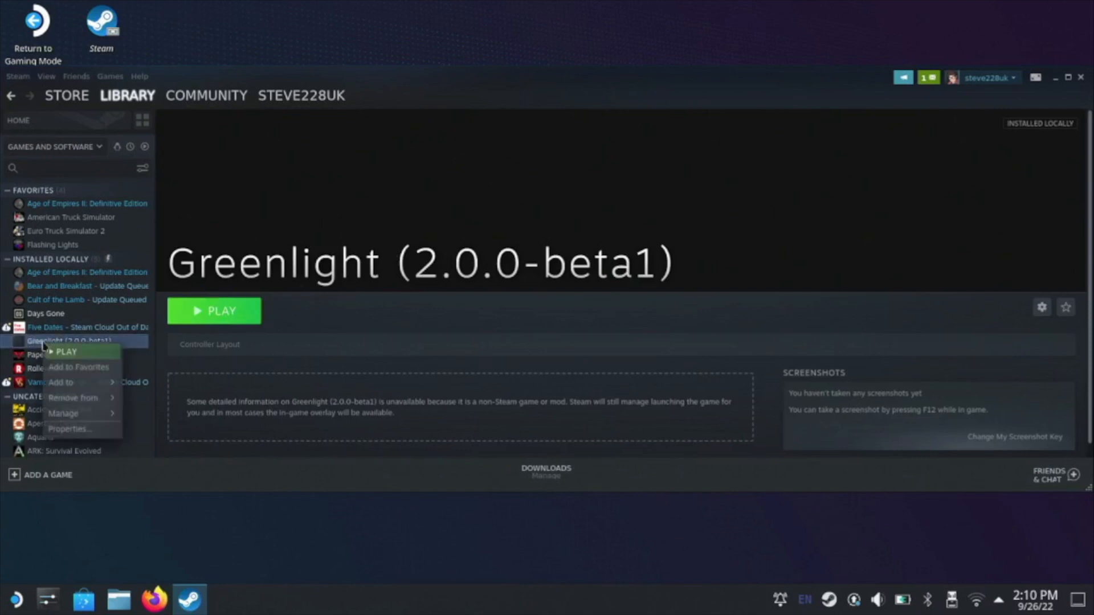
mouse_move(70, 428)
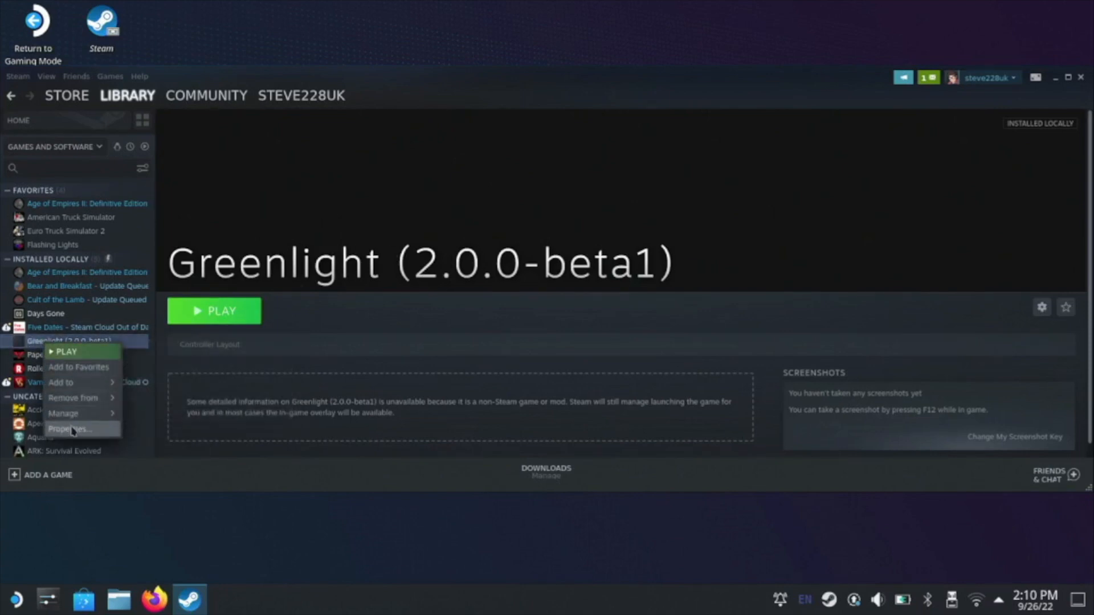
click(69, 429)
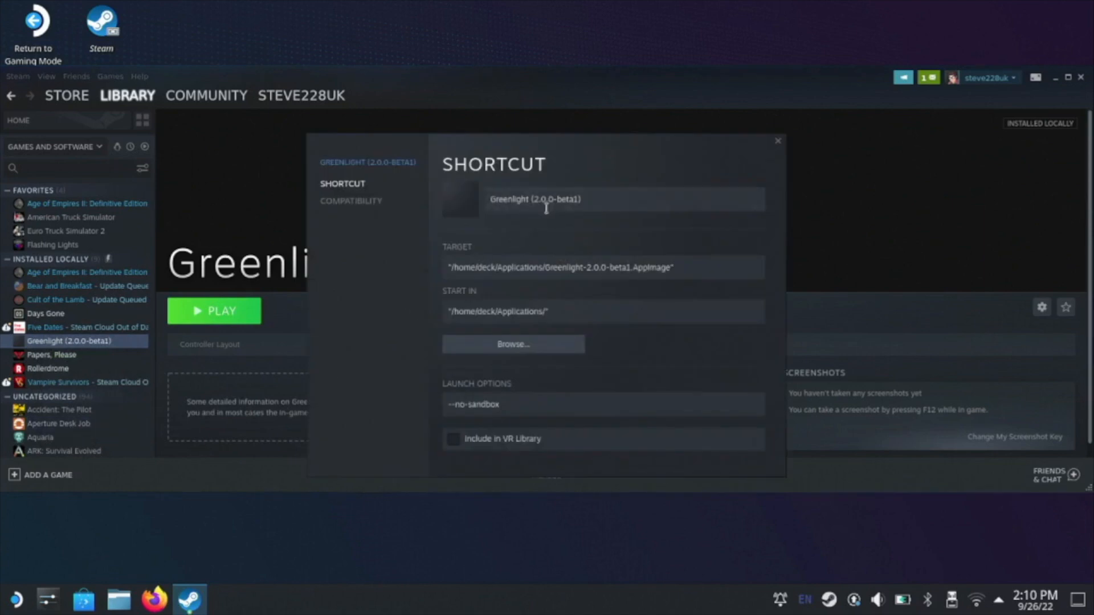
double_click(565, 199)
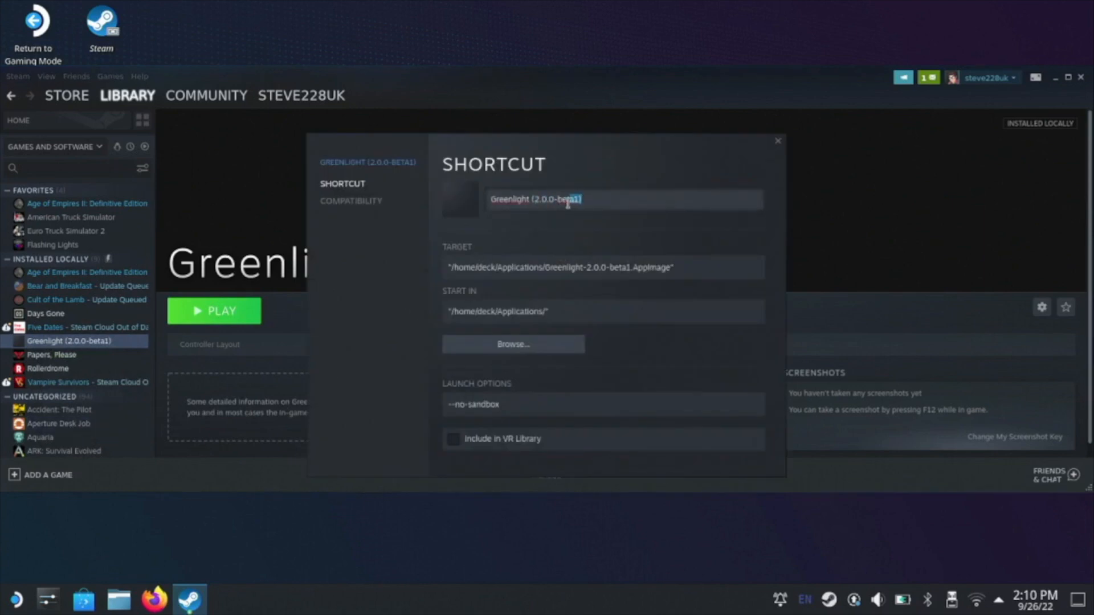
key(backspace)
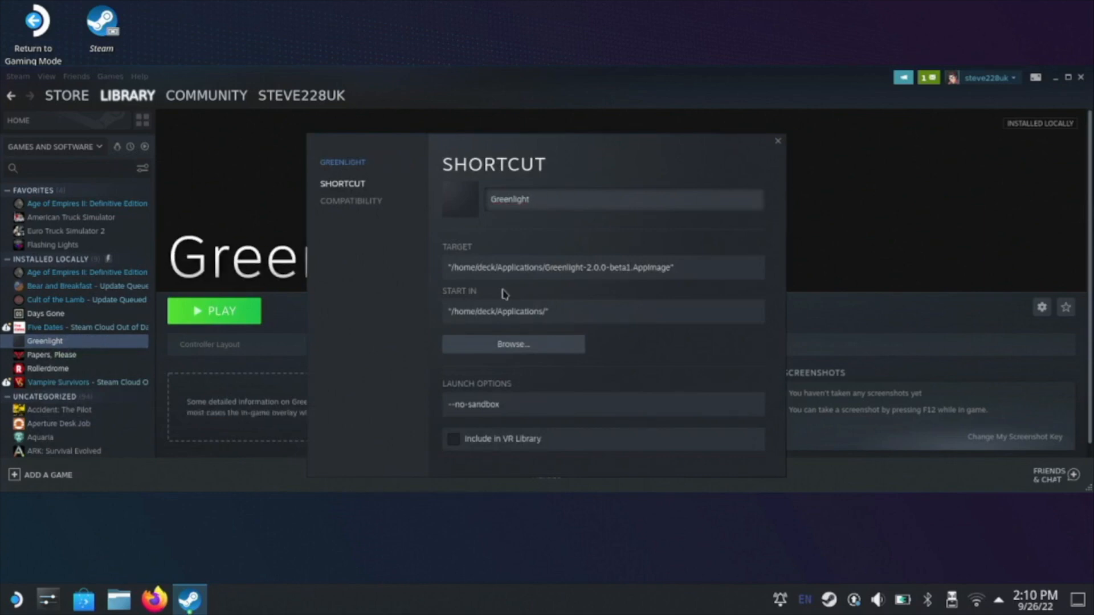
Append --fullscreen after --no-sandbox in Greenlight's launch options, then close Properties.
click(522, 405)
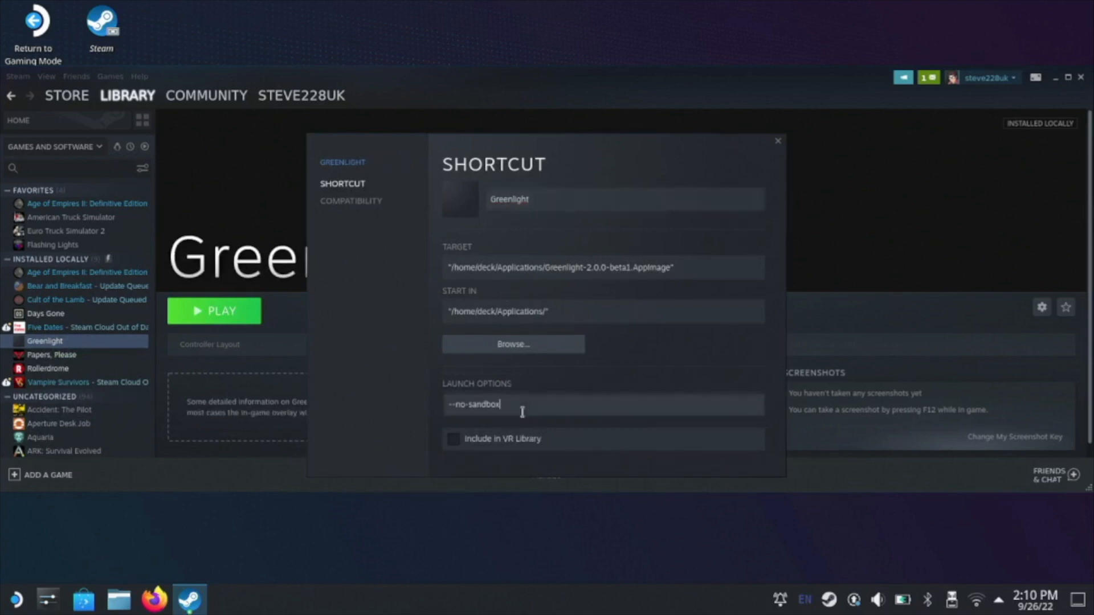
mouse_move(529, 560)
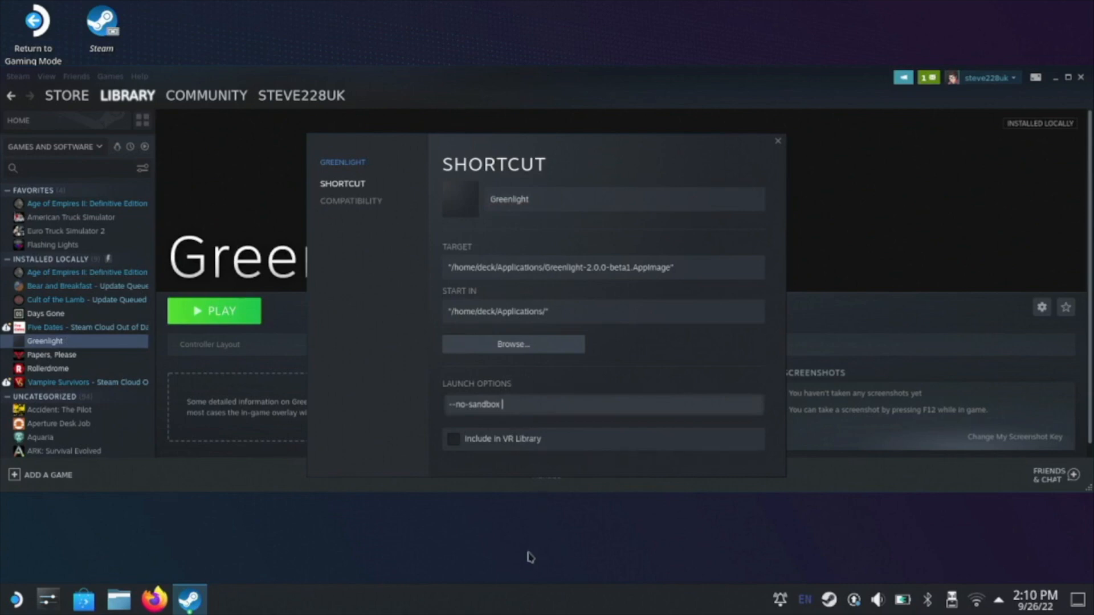
text(--)
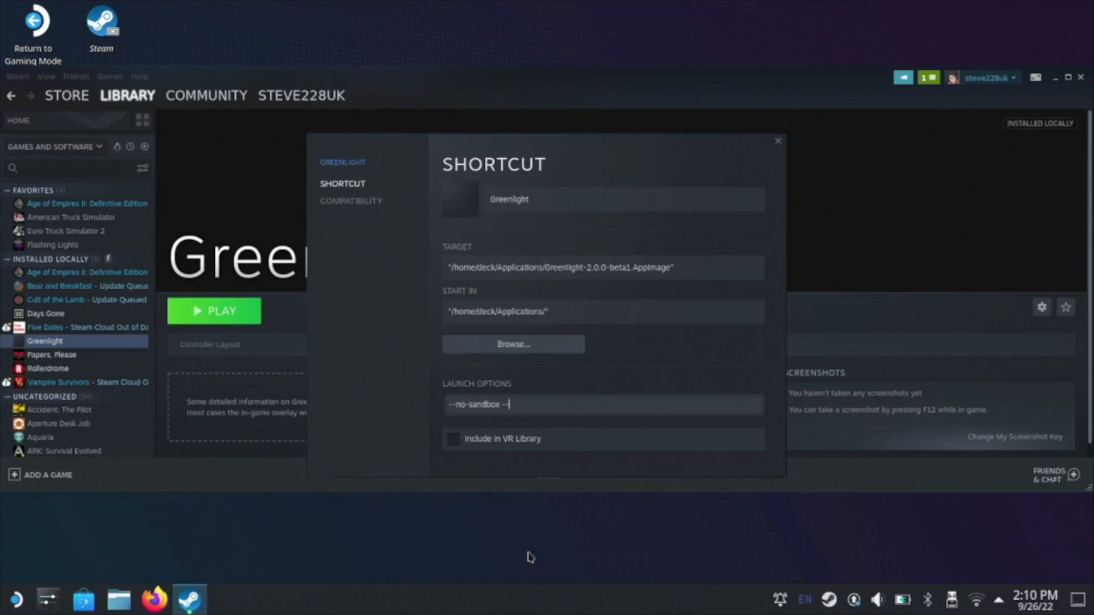
text(full)
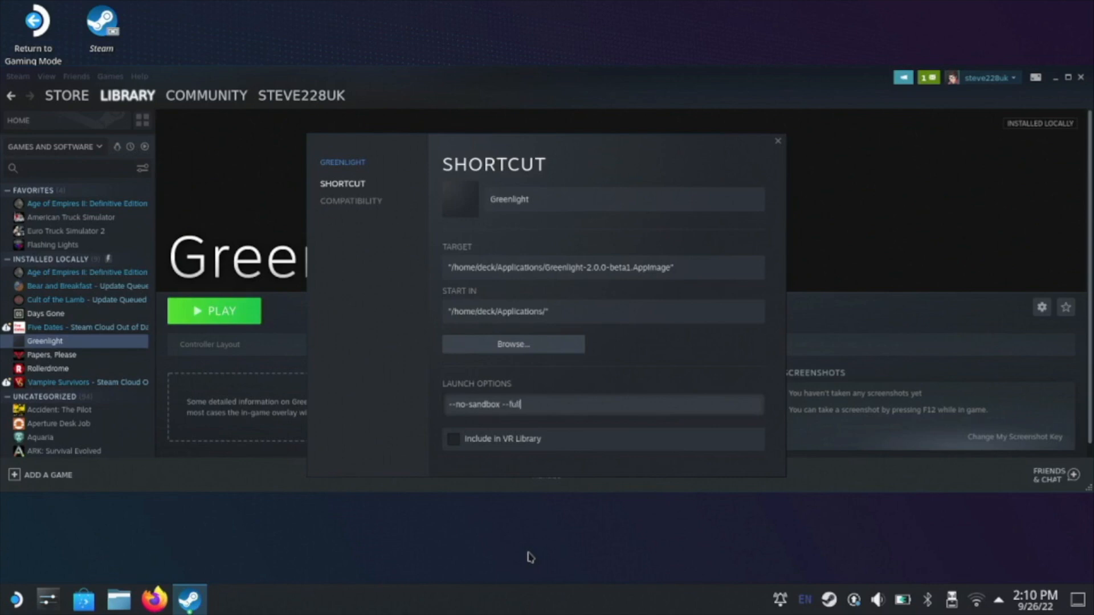
text(screen)
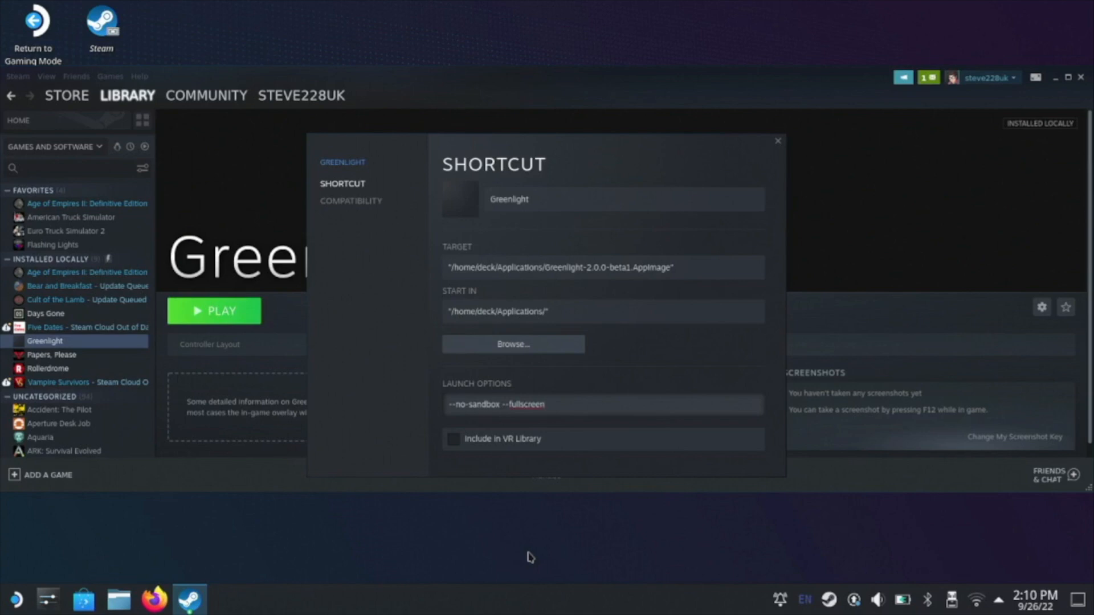
mouse_move(583, 430)
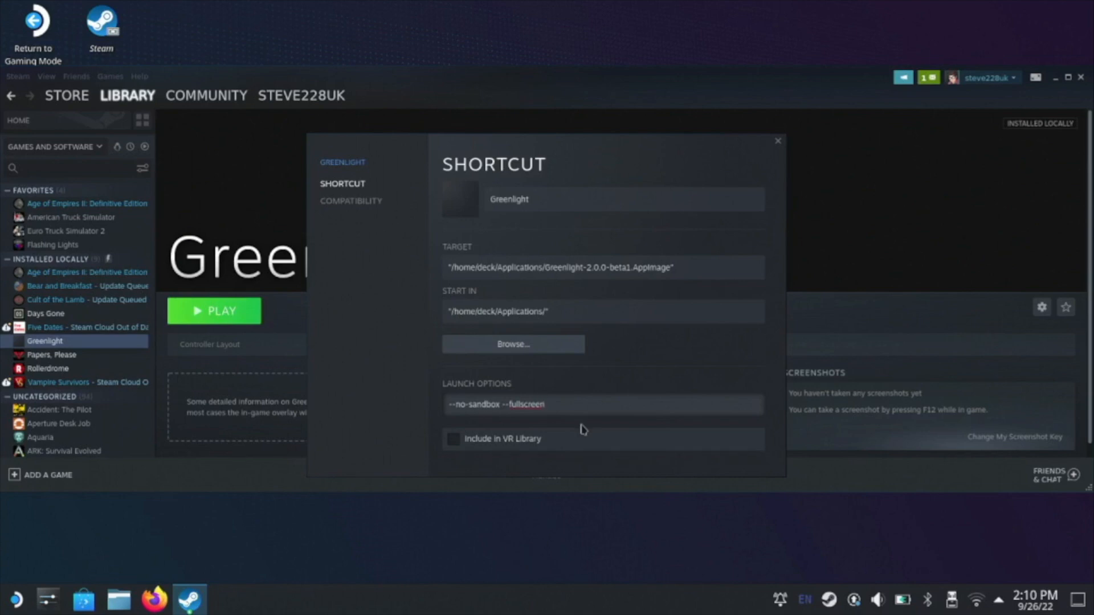
click(776, 141)
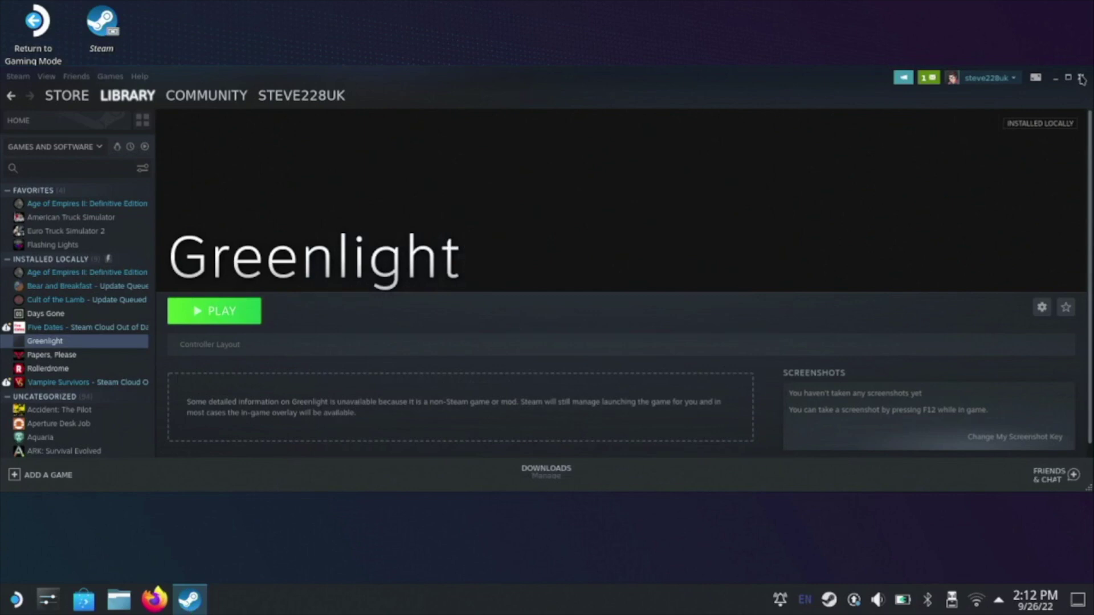
Return to Game Mode, pick Greenlight from Recent Games and press Play.
click(214, 310)
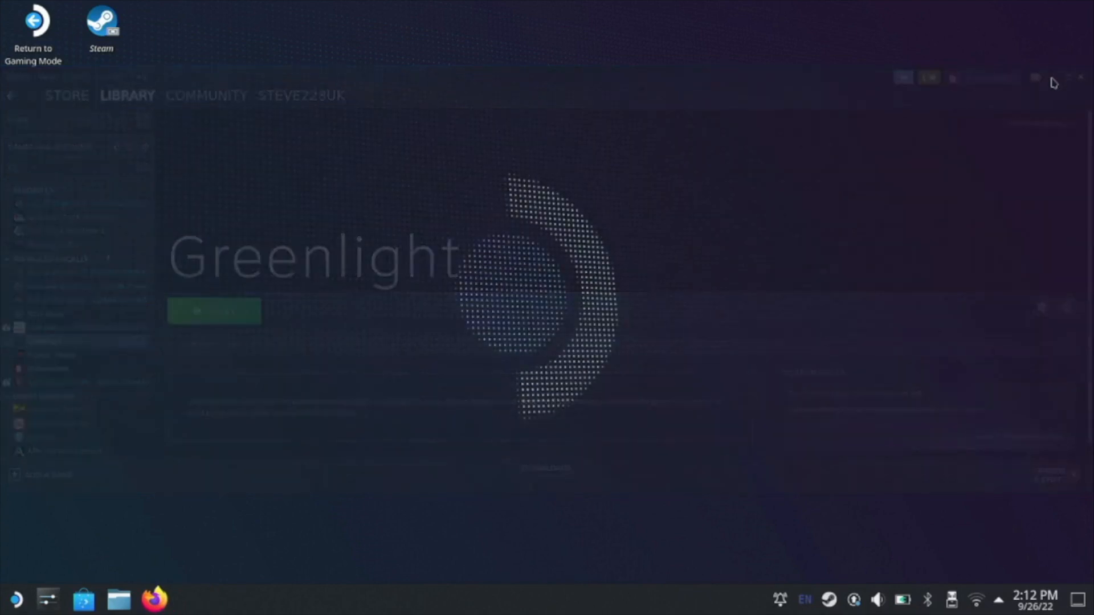
click(32, 21)
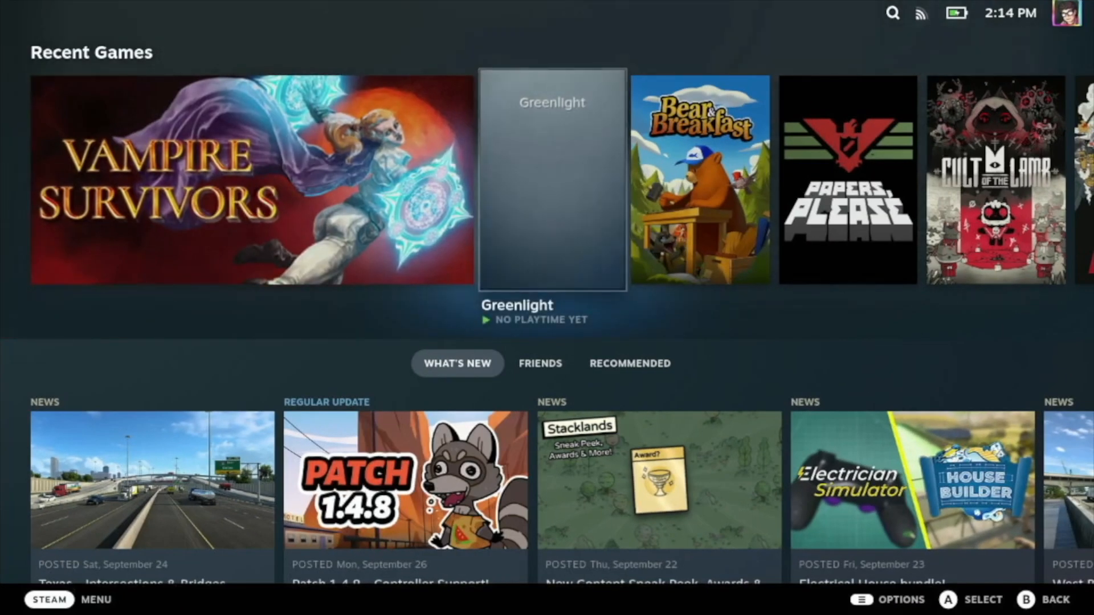
click(551, 180)
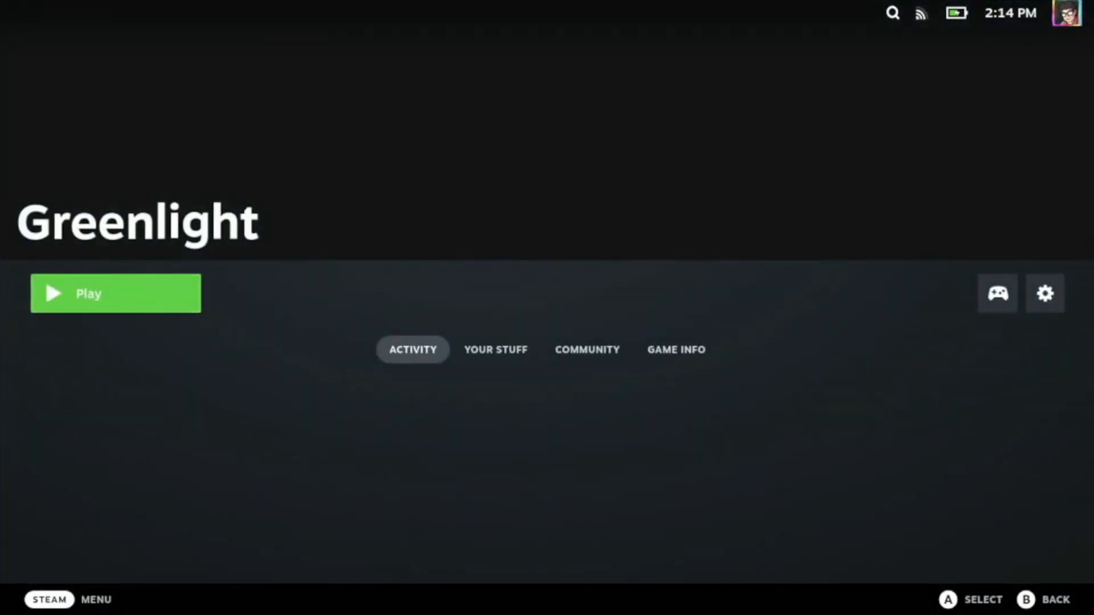
click(115, 292)
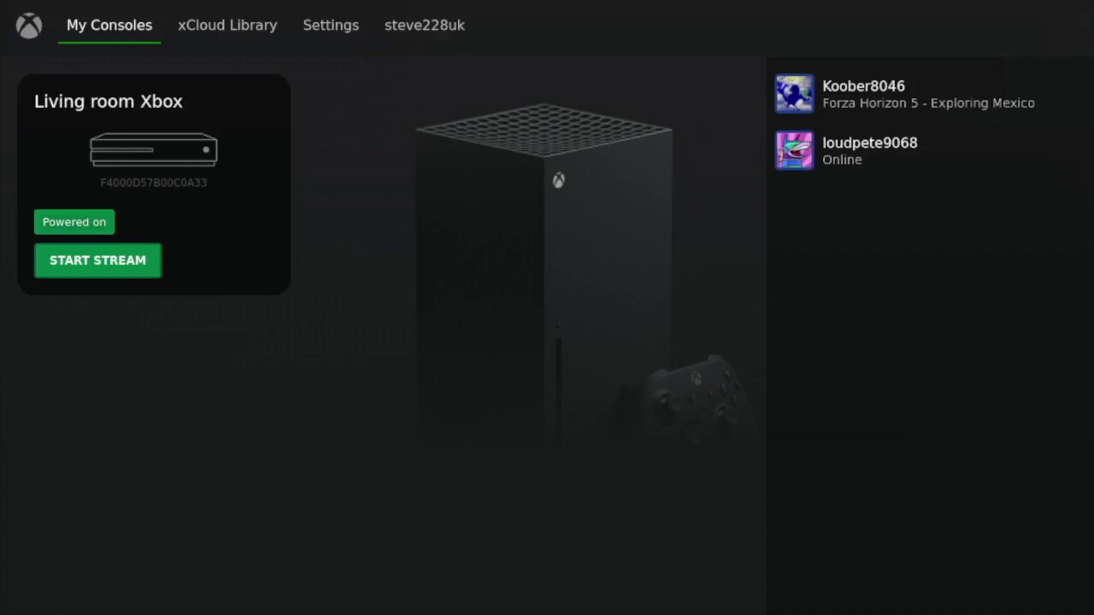
mouse_move(199, 235)
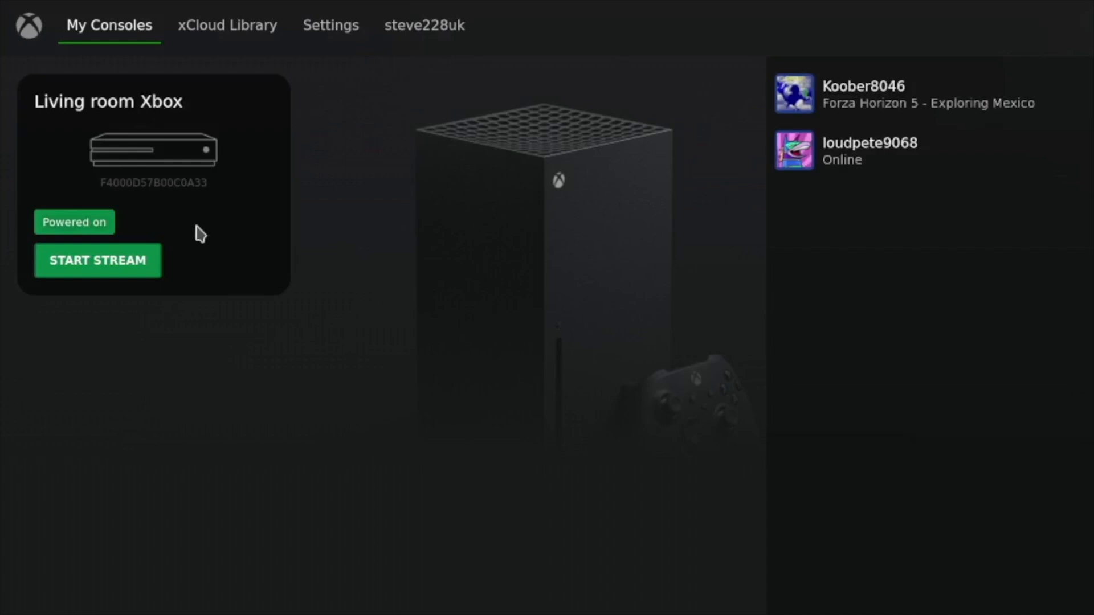
mouse_move(133, 232)
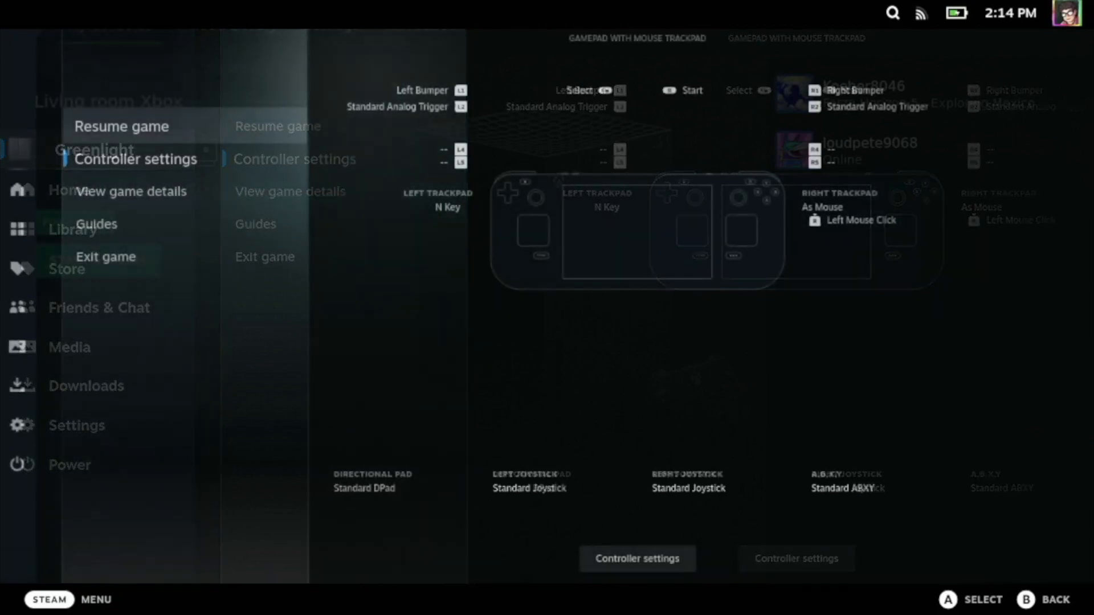
Choose Controller settings in the Steam in-game menu for Greenlight.
click(137, 158)
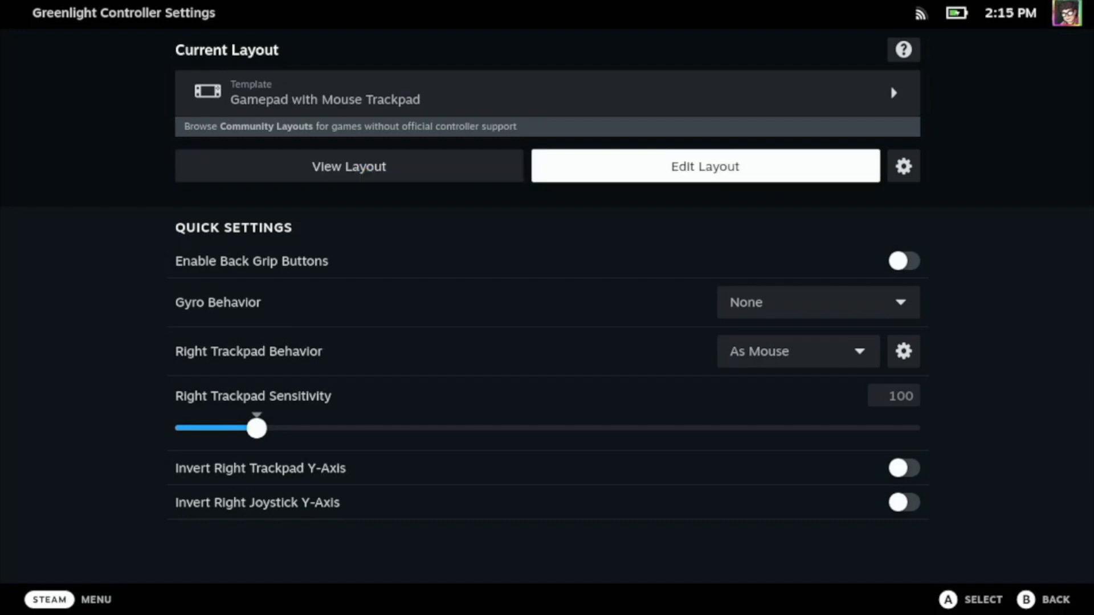
Enter Edit Layout, go to Trackpads, and show the Left Trackpad Behavior choices.
click(704, 166)
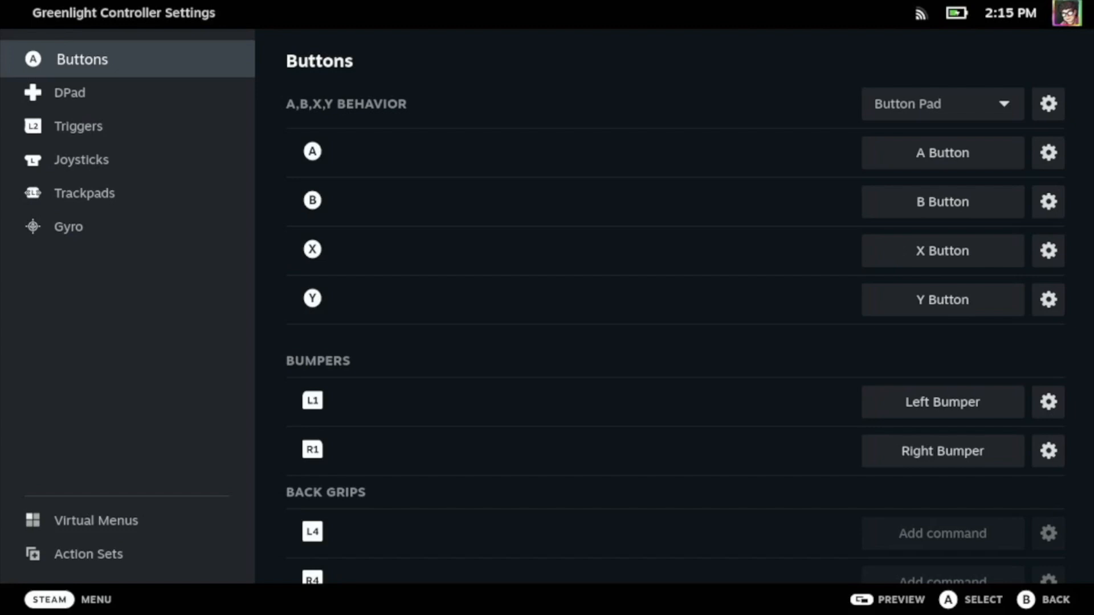
click(90, 193)
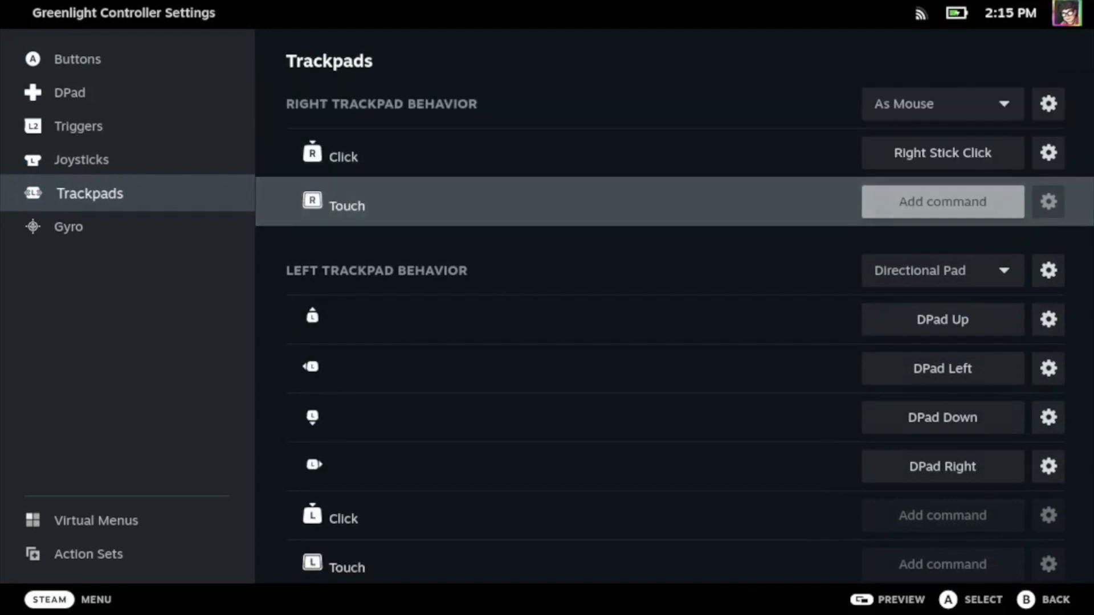
click(941, 271)
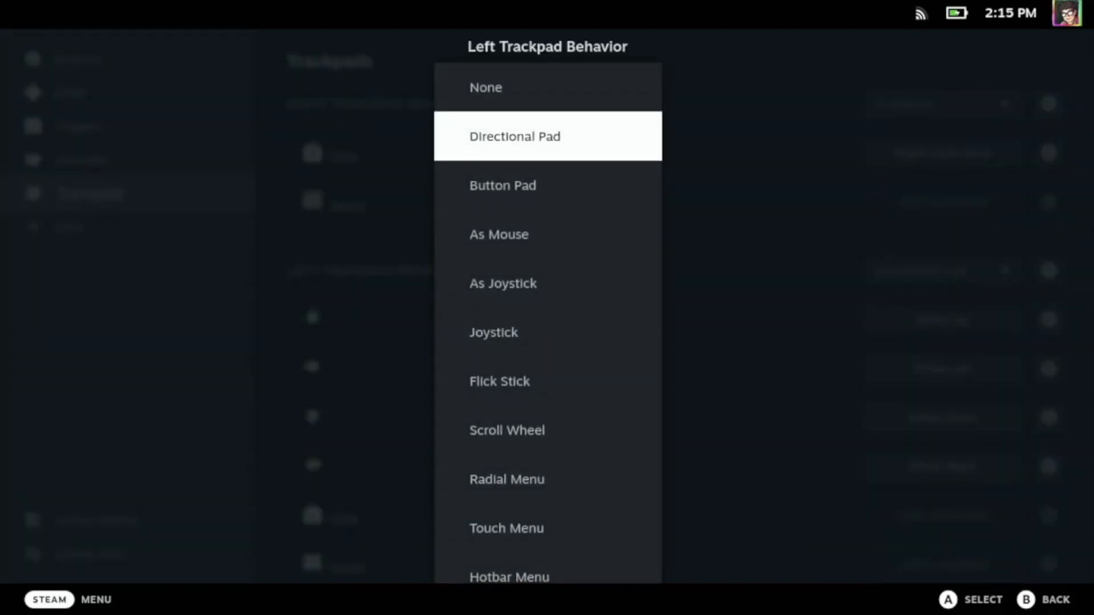
Set the left trackpad to Single Button with its click mapped to the N key.
click(501, 184)
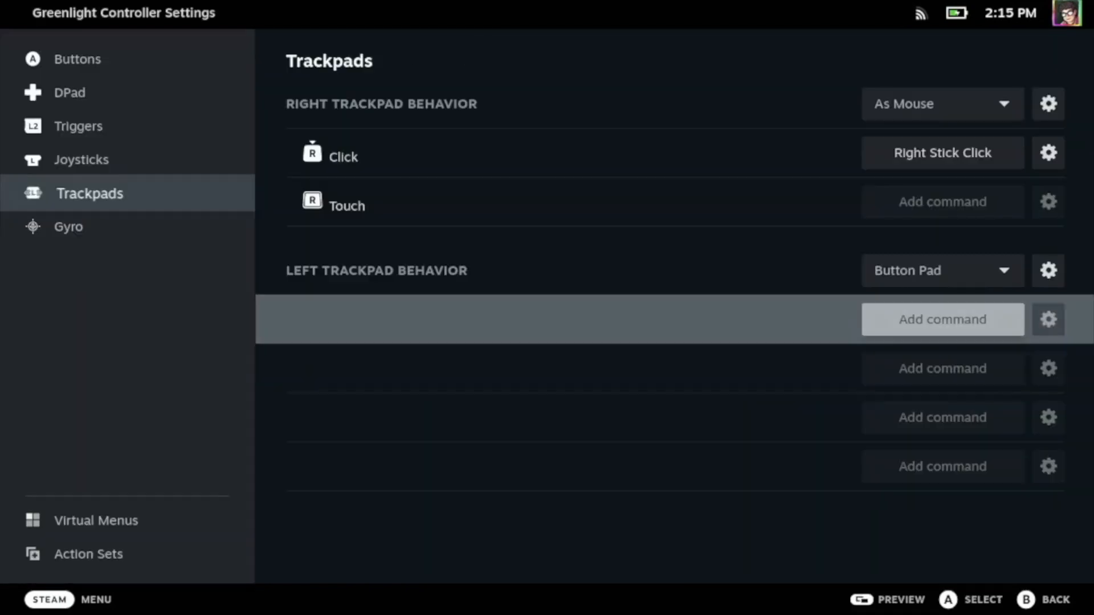
click(941, 270)
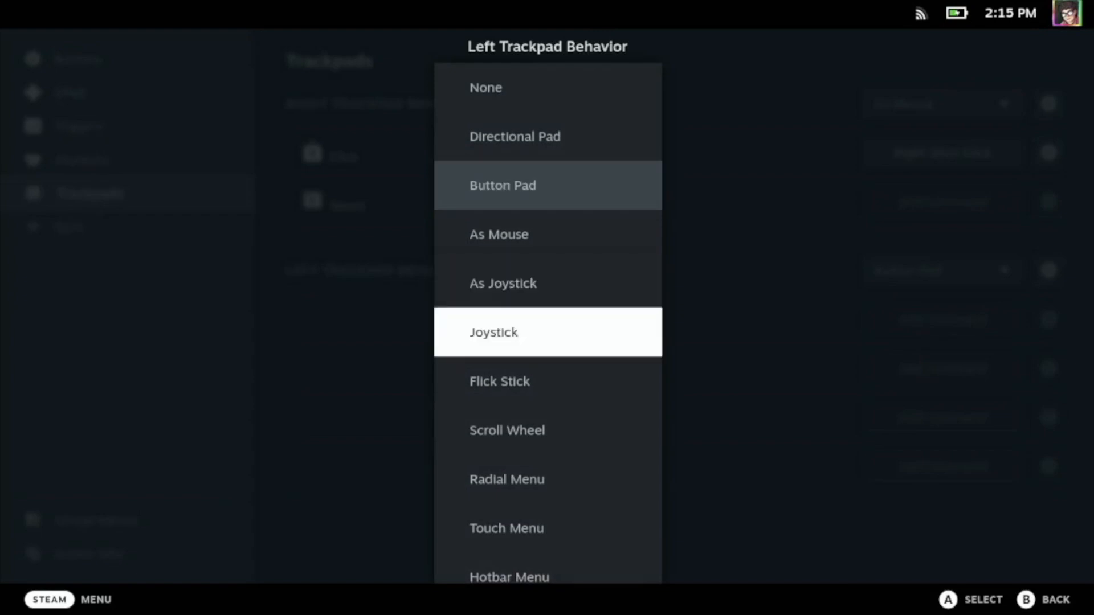
scroll(down, 3)
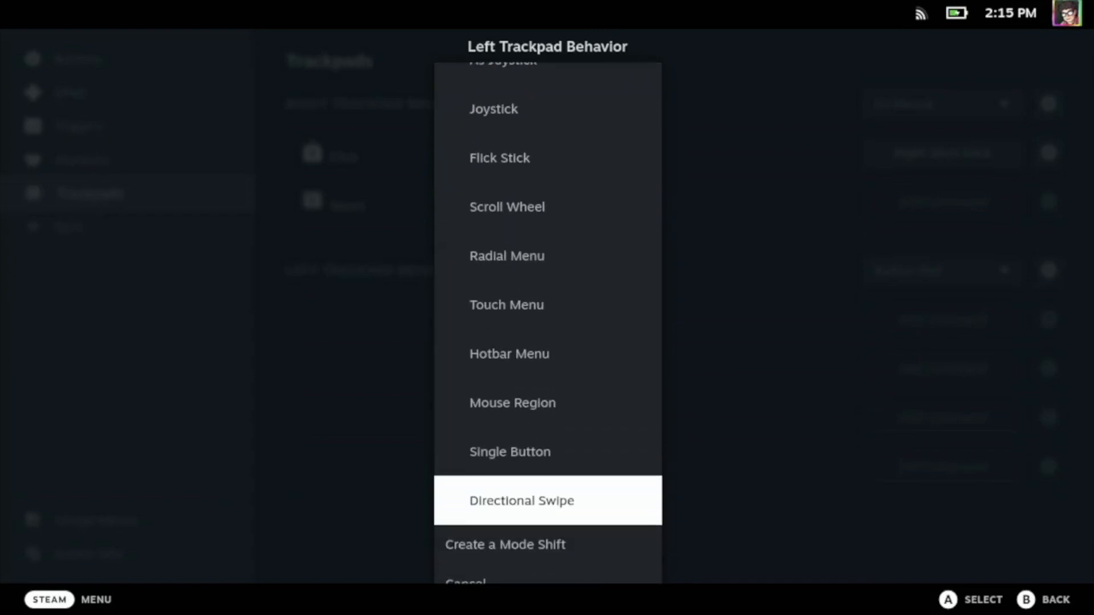
click(509, 451)
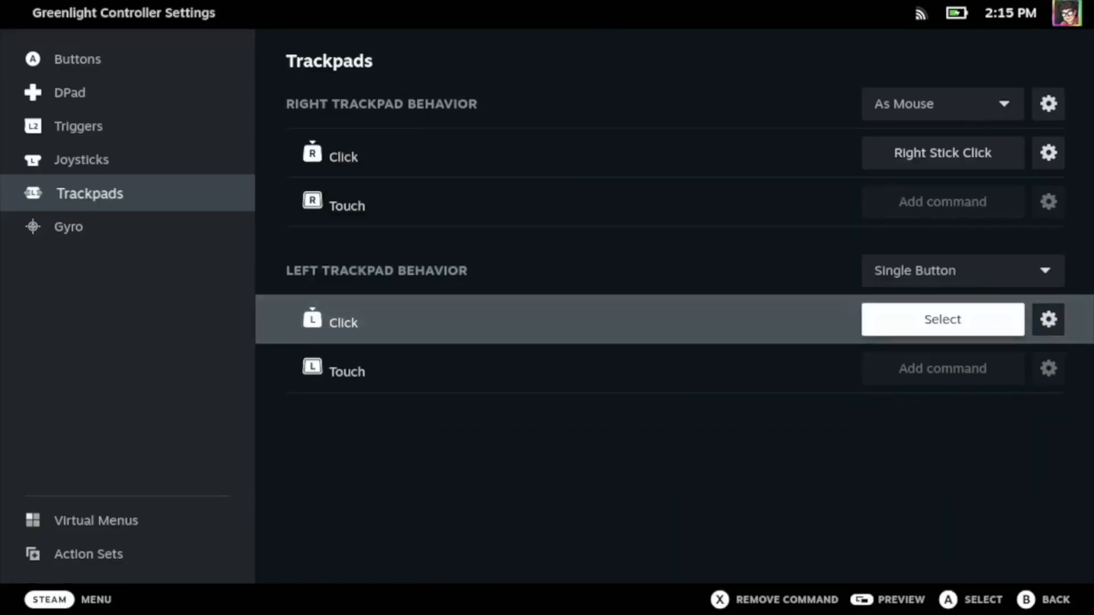
click(941, 319)
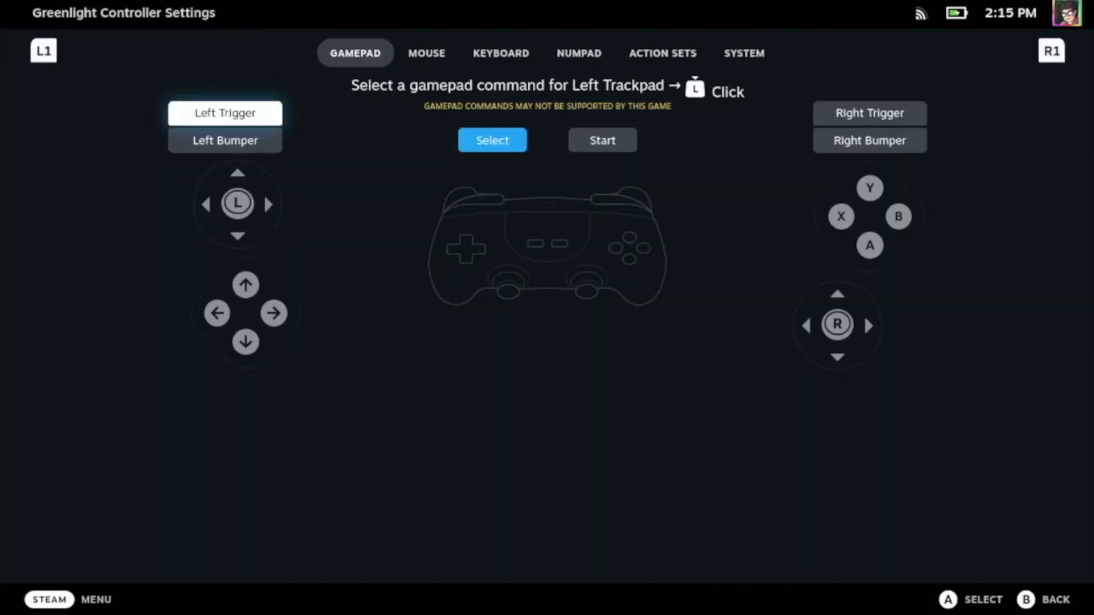
click(500, 53)
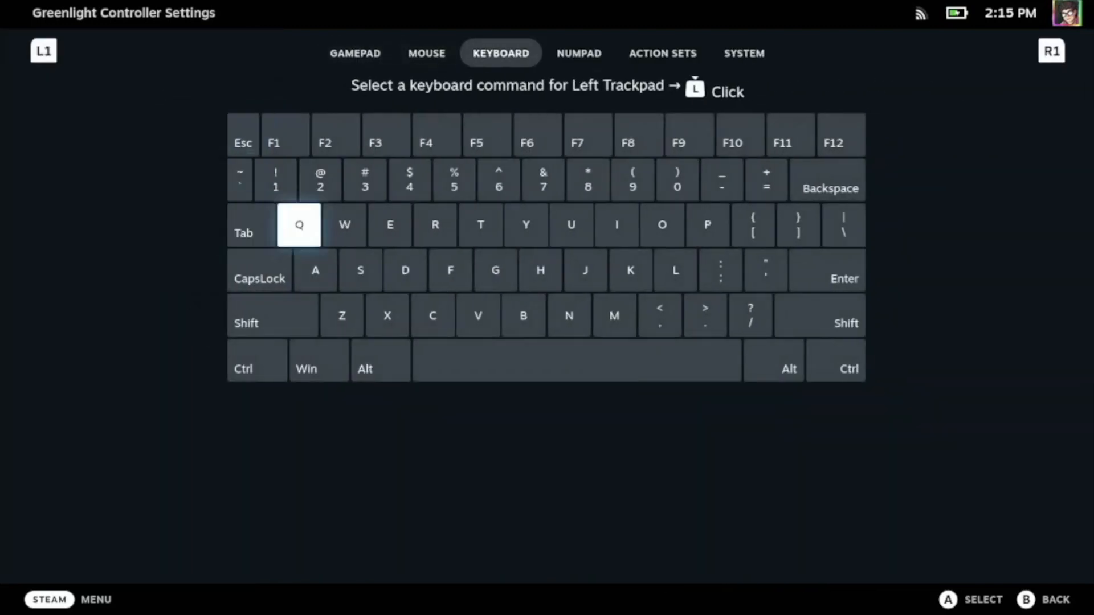
mouse_move(522, 315)
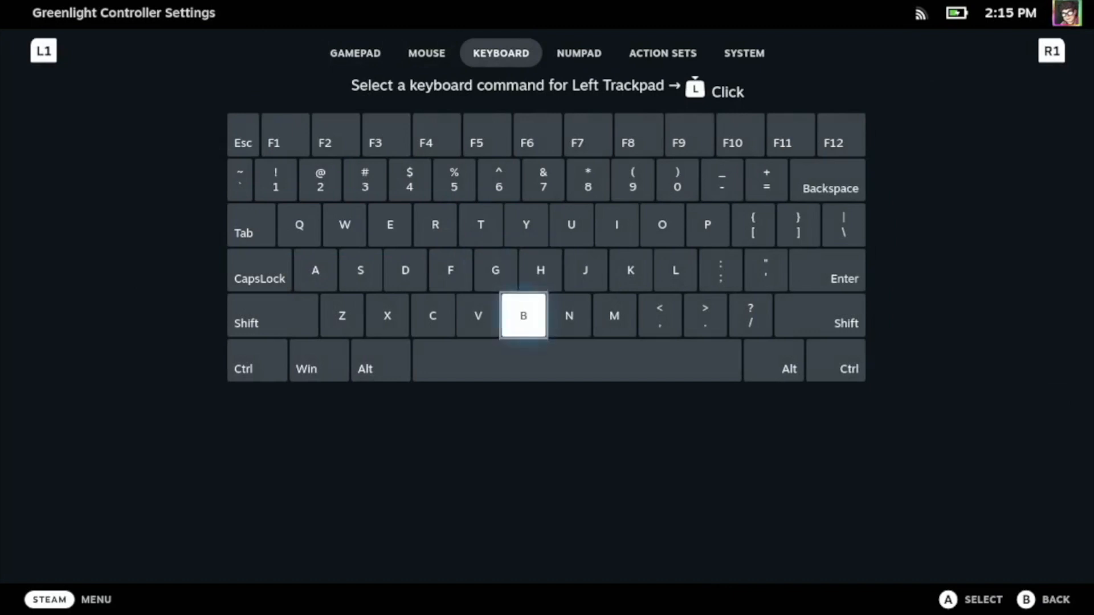
click(569, 315)
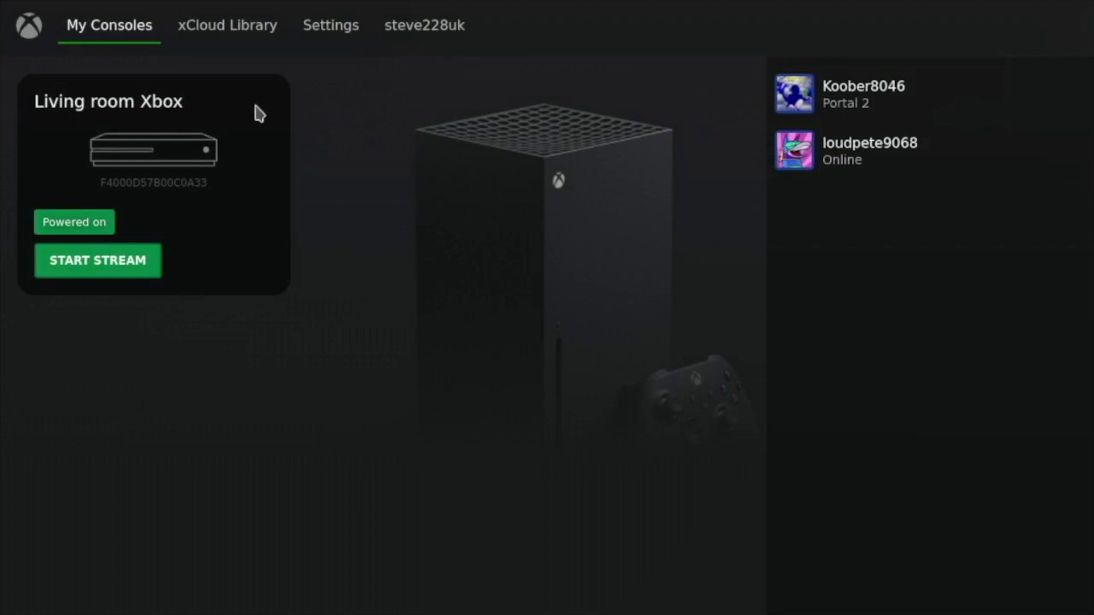
mouse_move(240, 36)
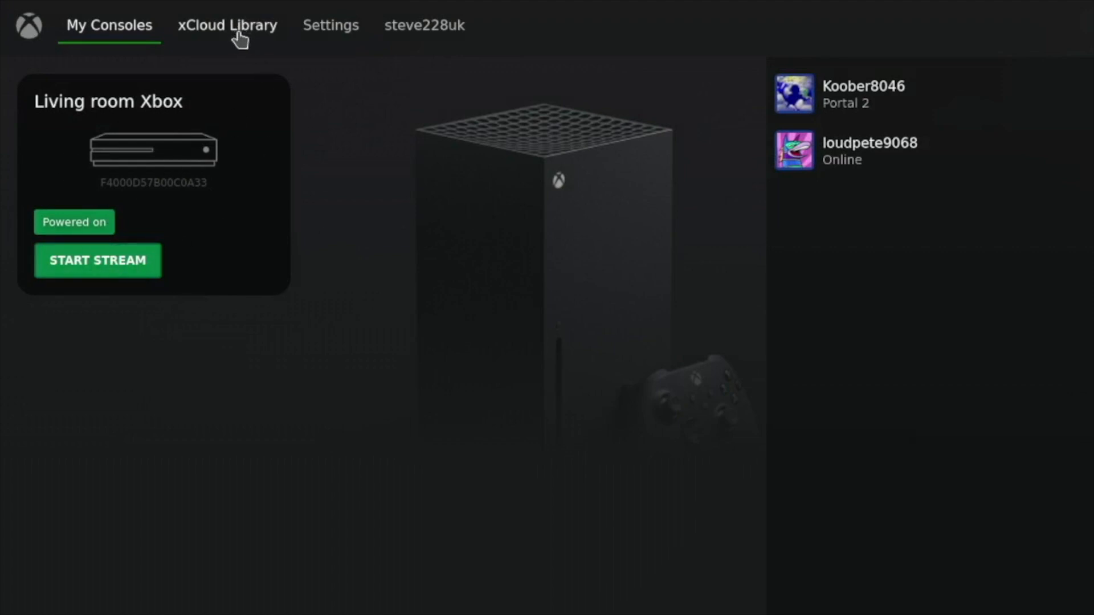
mouse_move(226, 26)
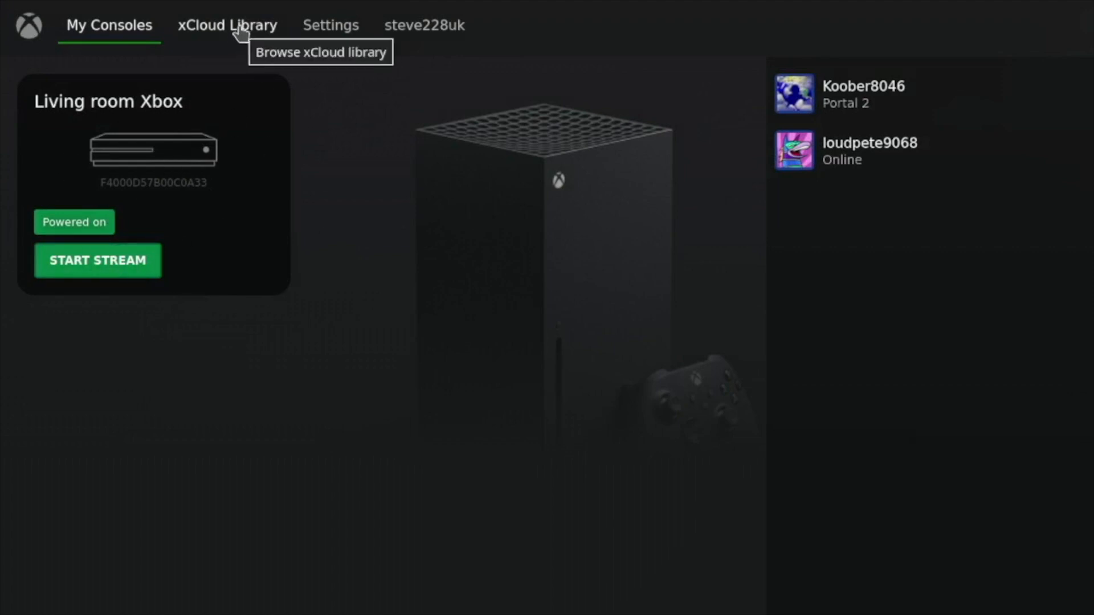
mouse_move(352, 296)
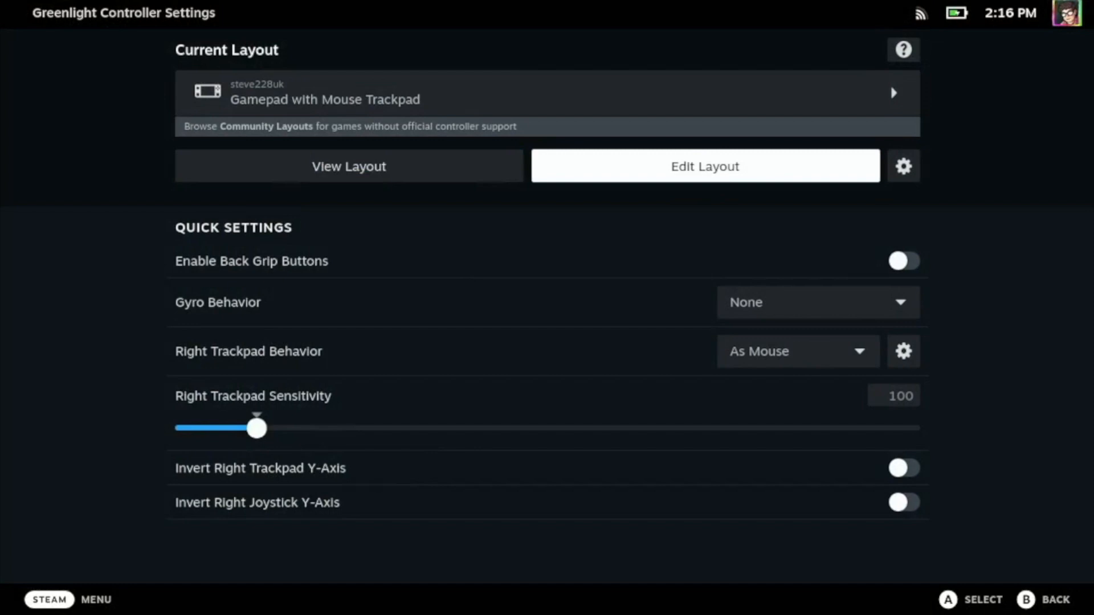
Check the Trackpads page confirms N on left trackpad click, then leave controller settings.
click(704, 165)
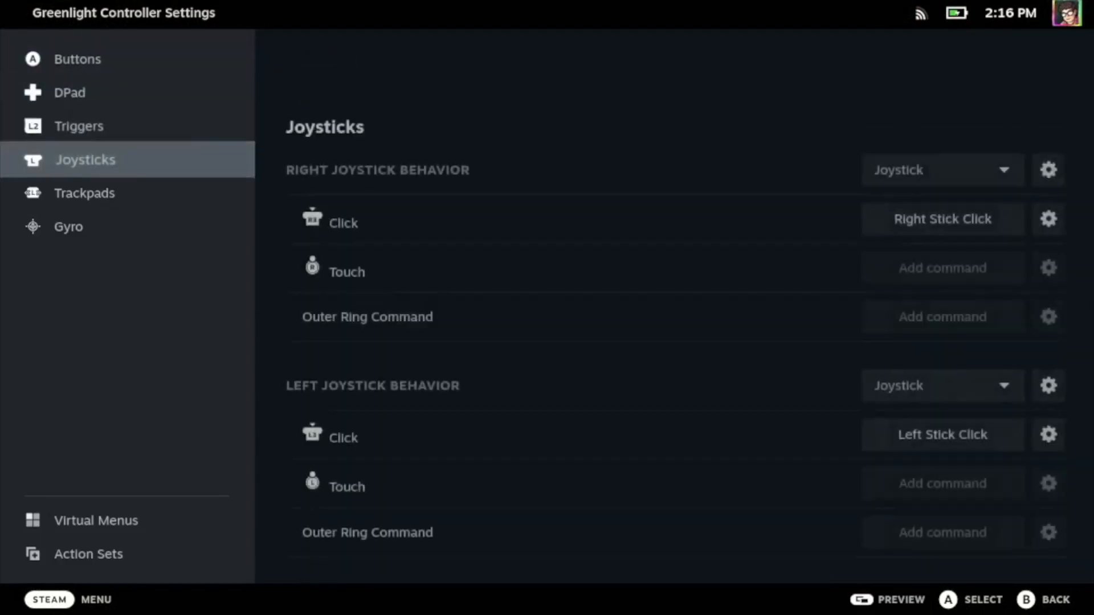
click(84, 193)
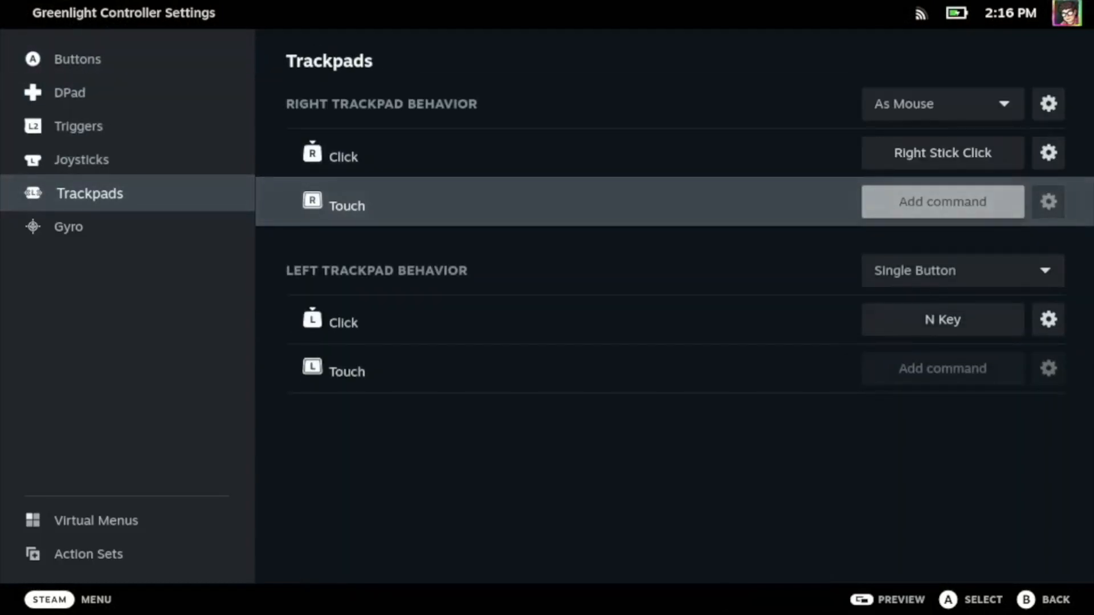
click(941, 152)
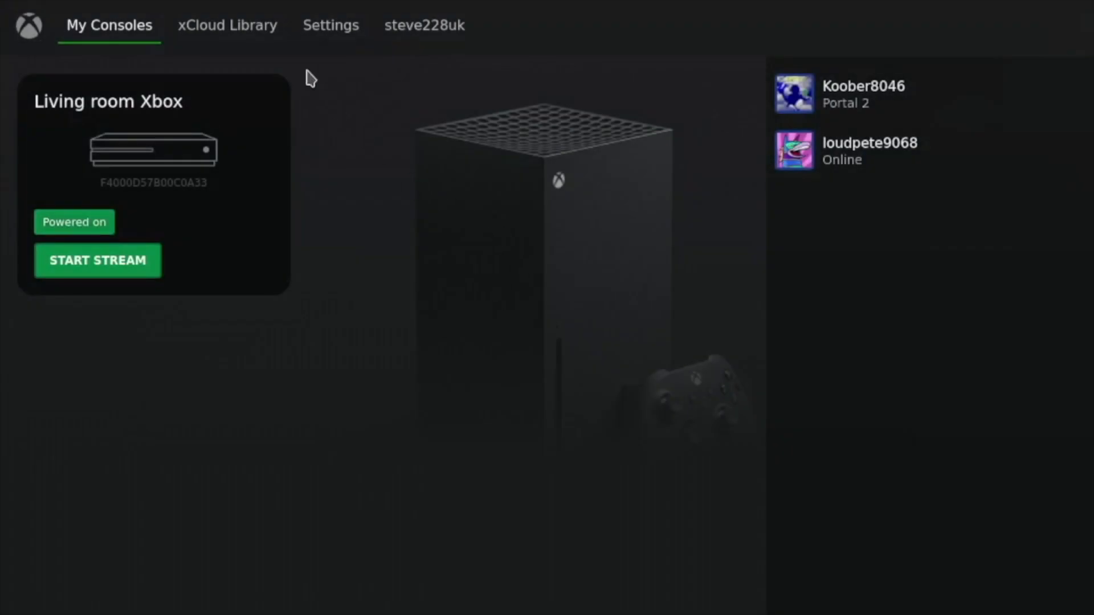
mouse_move(171, 26)
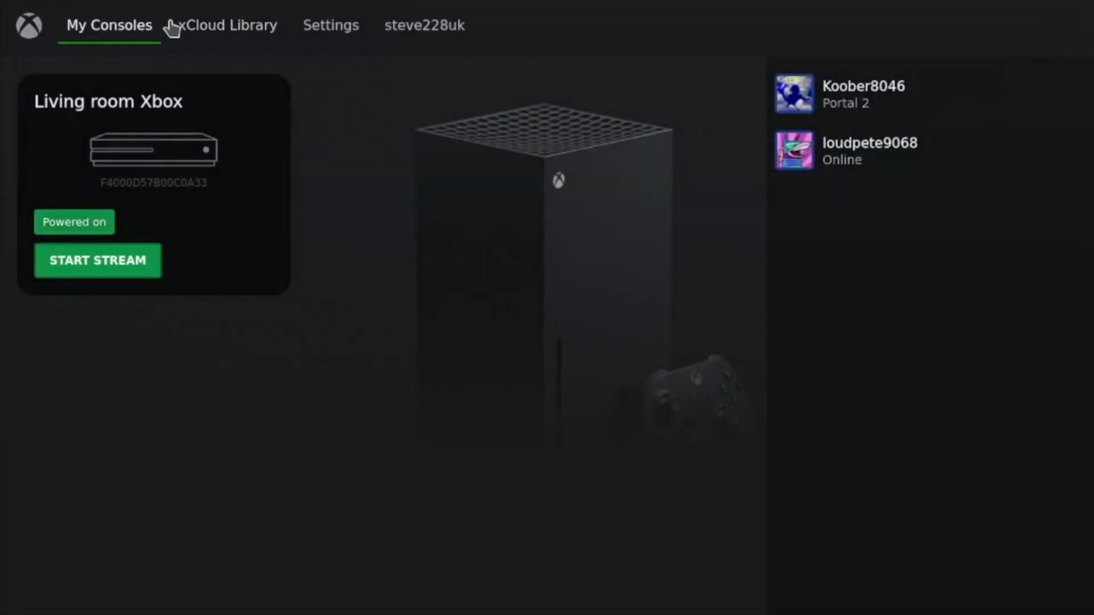
Switch Greenlight to the xCloud Library tab listing streamable cloud games.
click(227, 26)
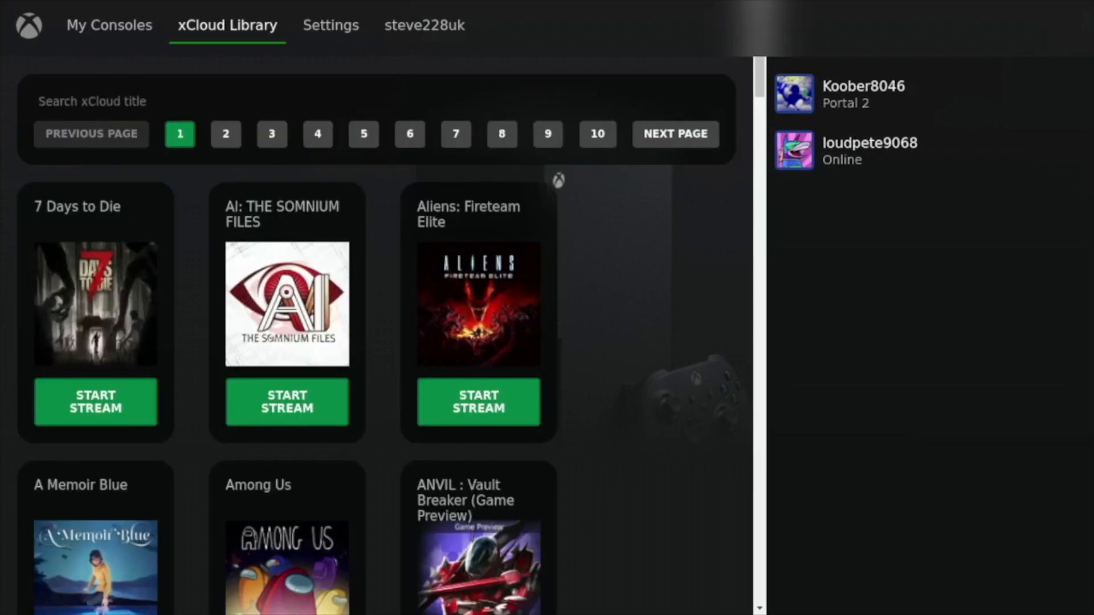
mouse_move(95, 403)
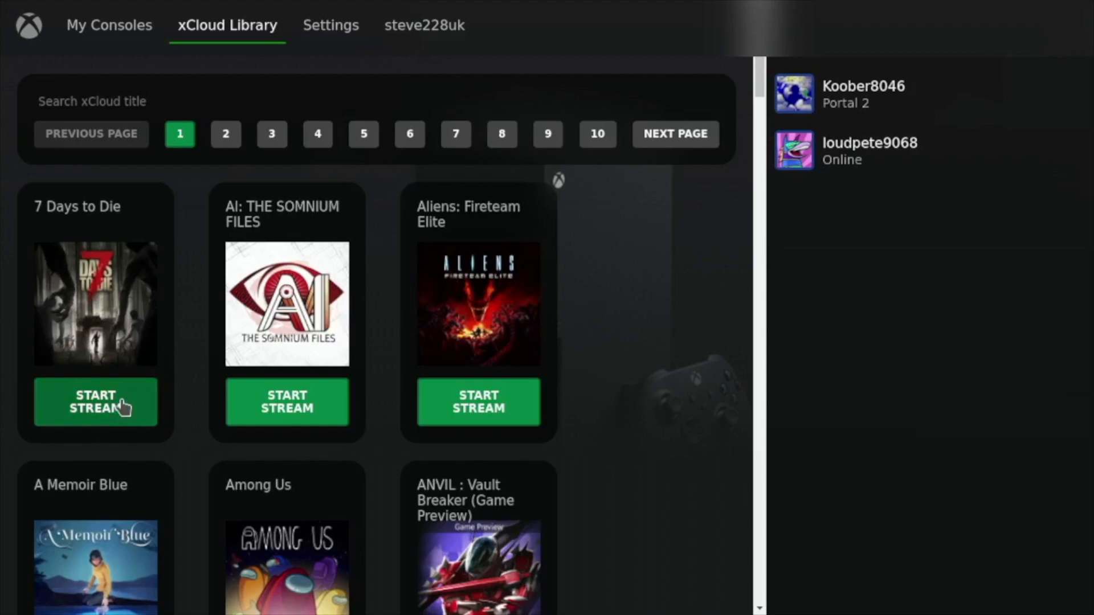
Launch a 7 Days to Die cloud stream, then quit the game and confirm.
click(96, 401)
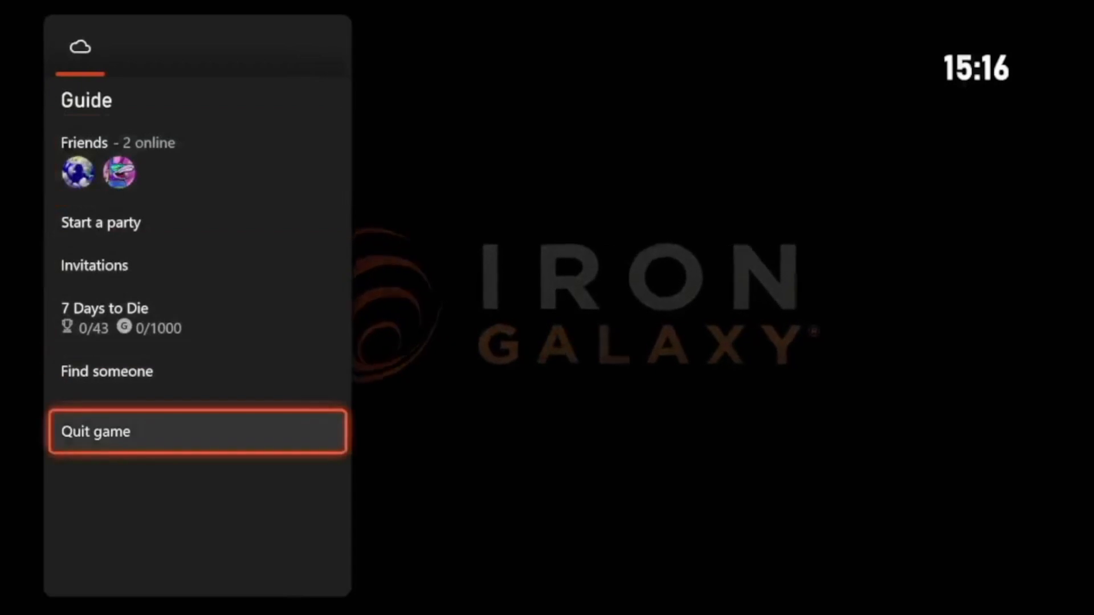
click(197, 432)
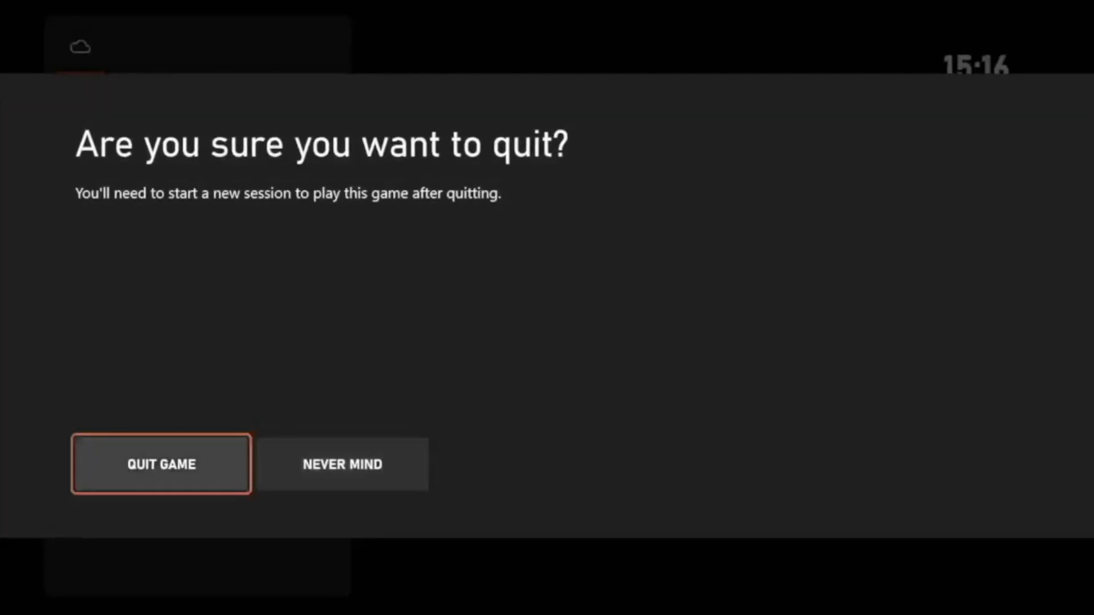
click(161, 463)
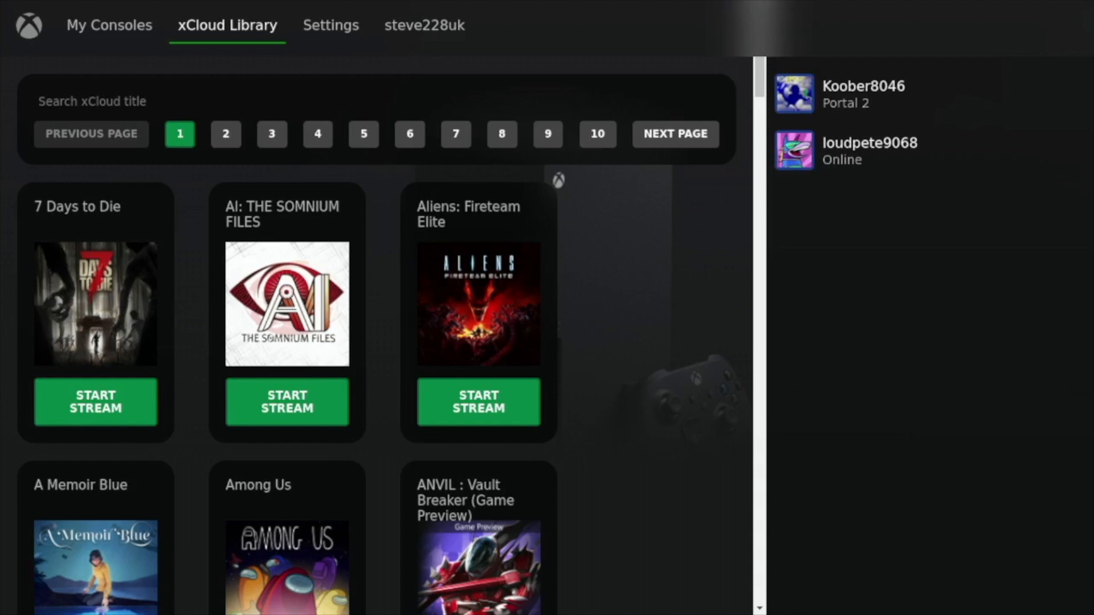
Go to My Consoles and start a stream from the Living room Xbox.
click(109, 25)
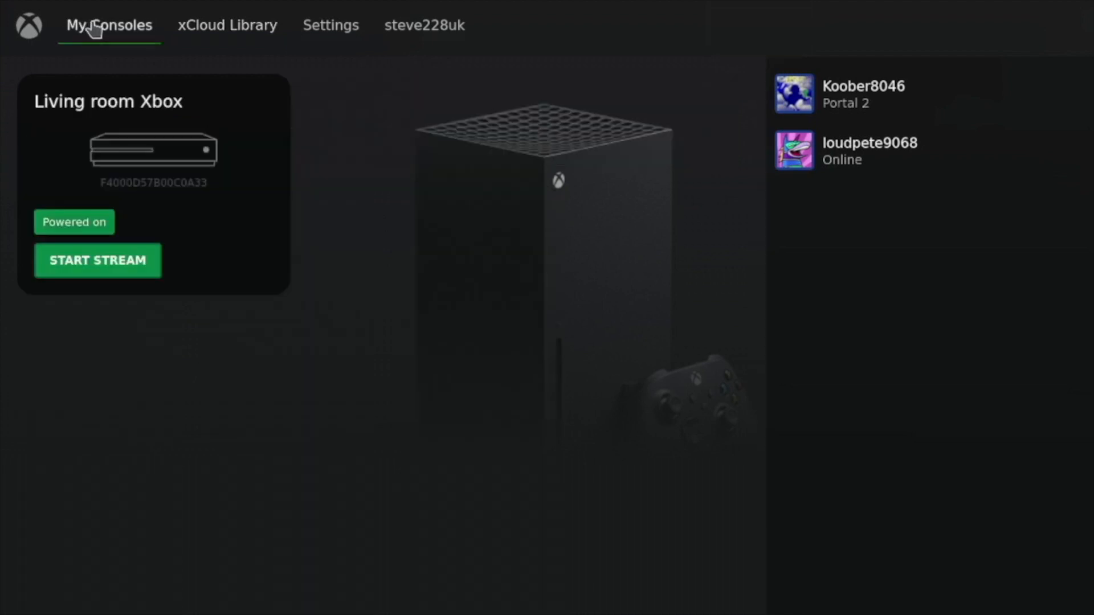
mouse_move(119, 293)
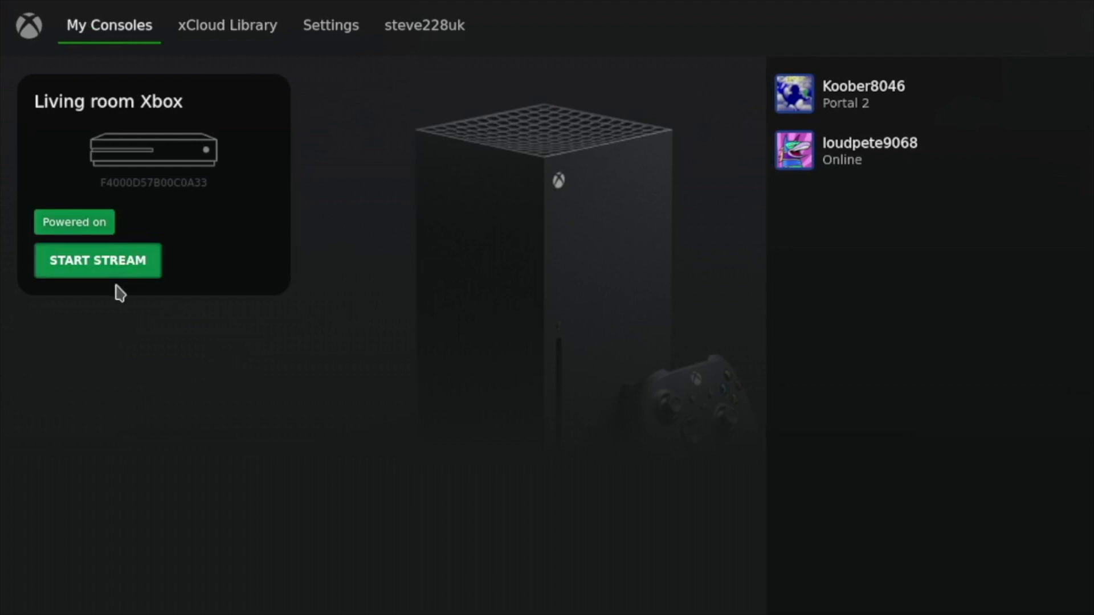
click(98, 261)
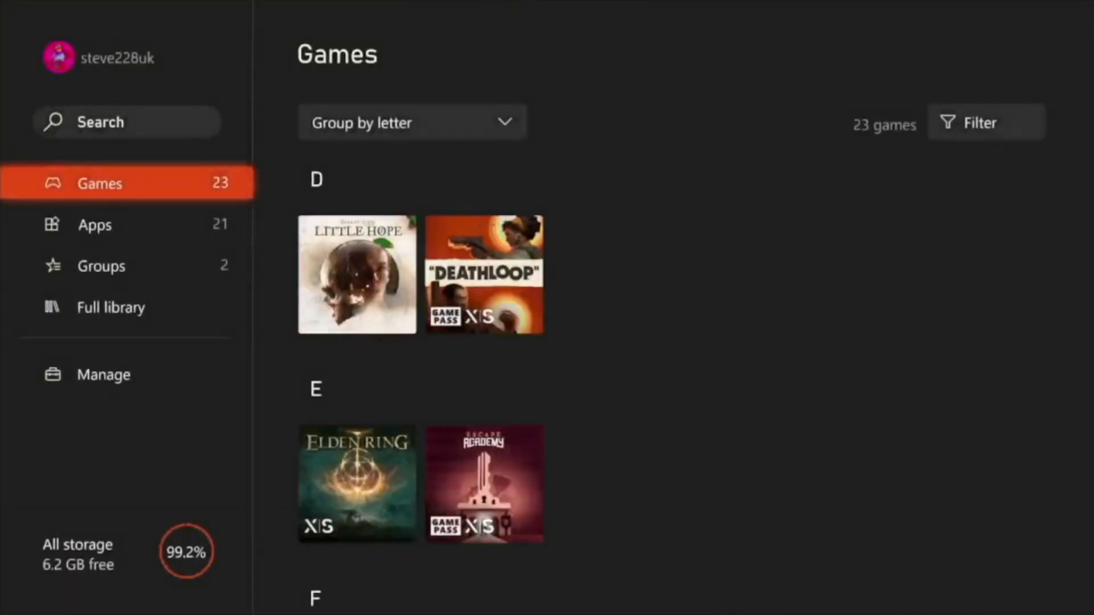
Launch Forza Horizon 5 from the Games list and open its campaign menu.
scroll(down, 3)
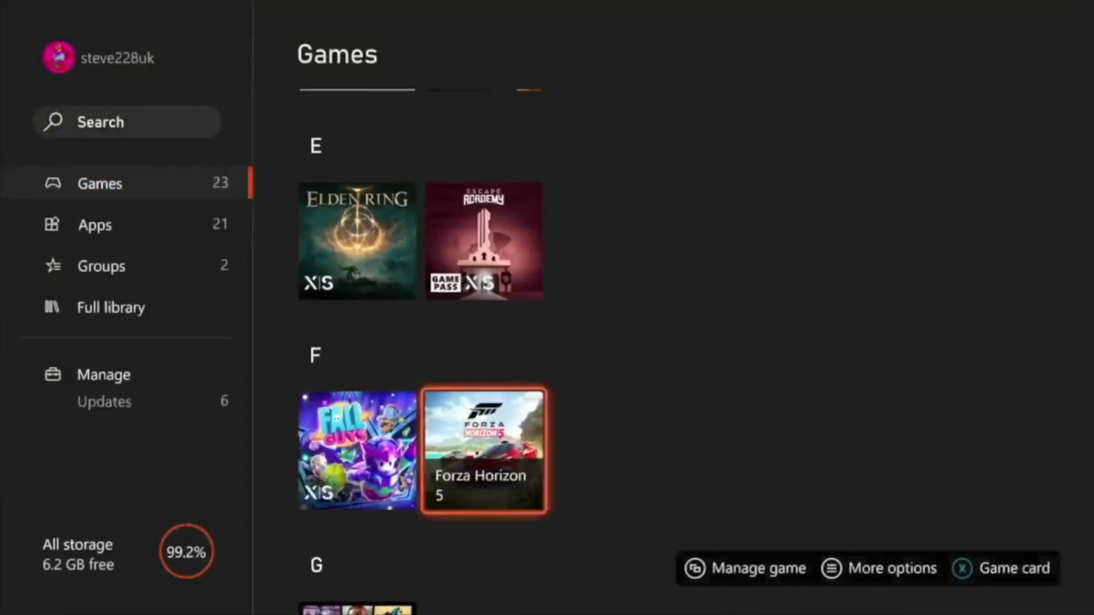
click(484, 450)
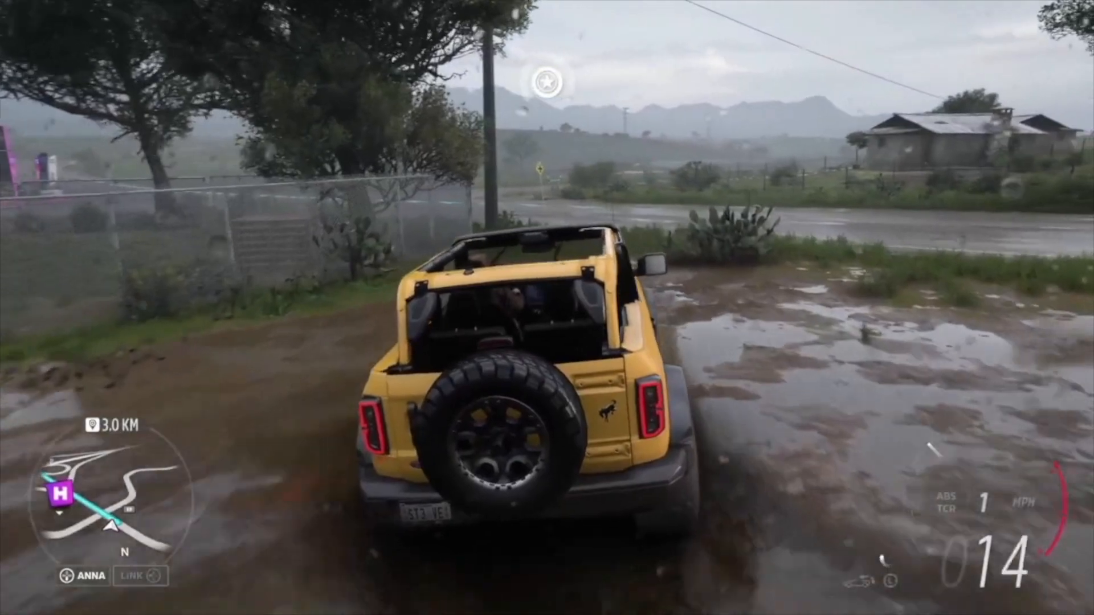
key(Escape)
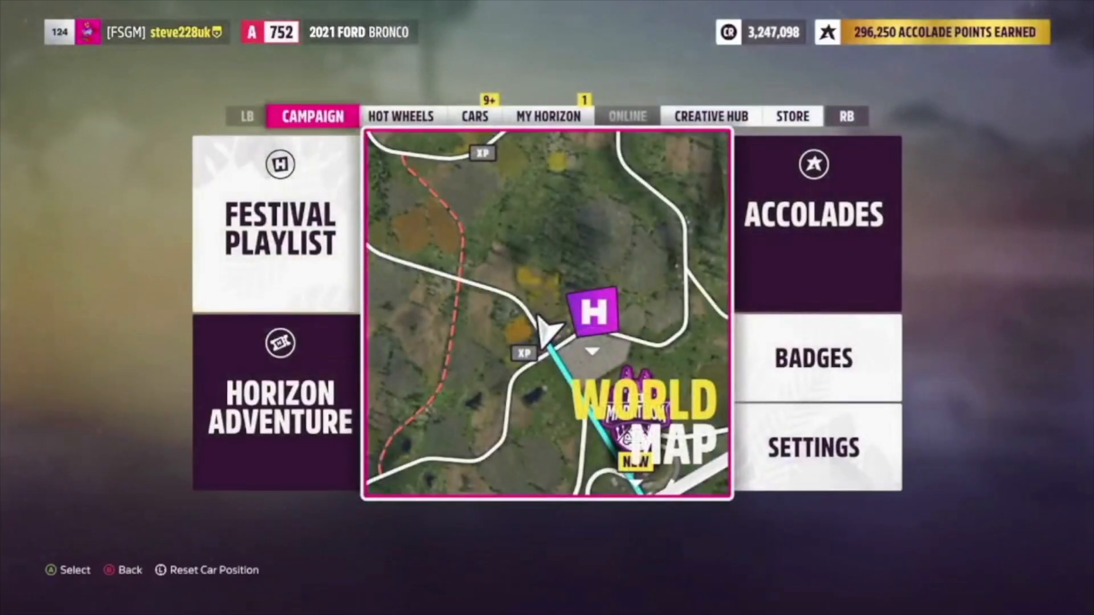